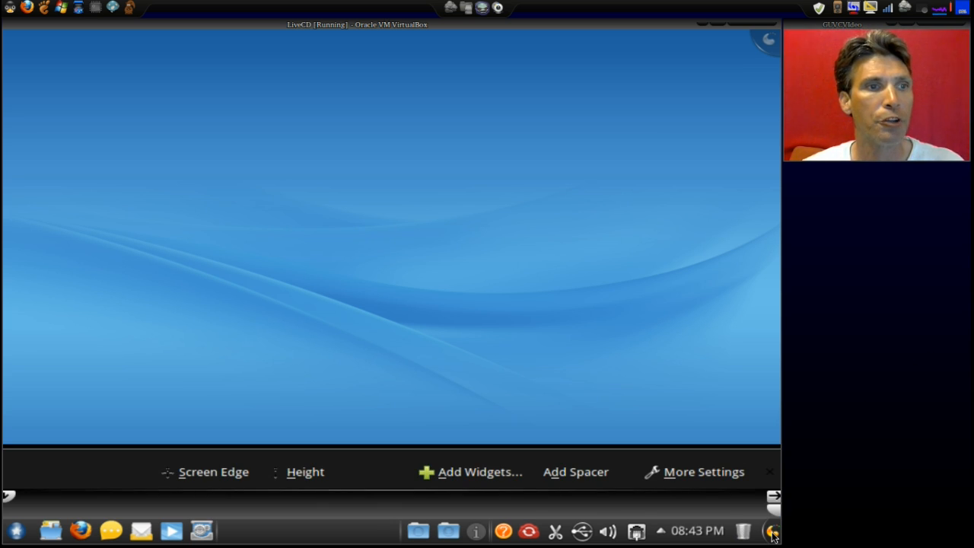
- Close the panel editing options
click(769, 472)
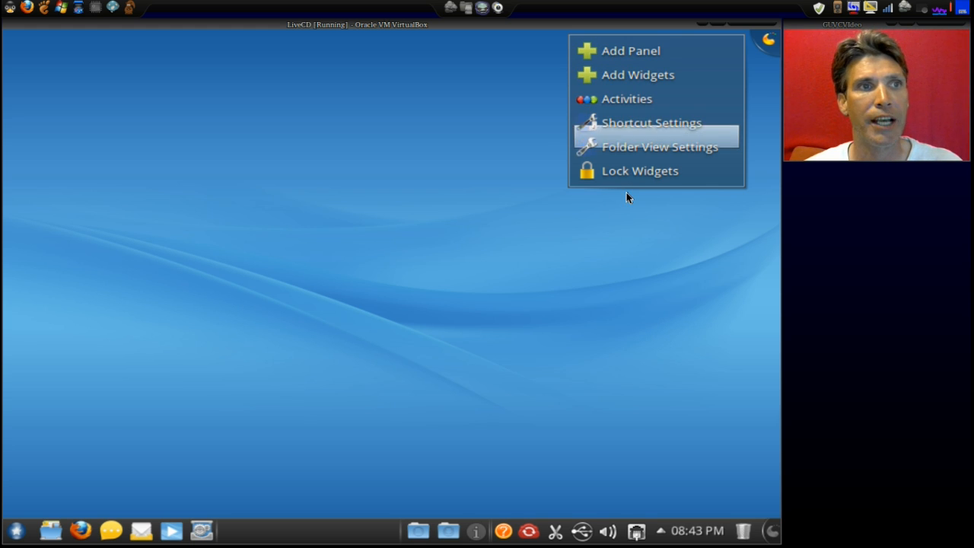
mouse_move(722, 264)
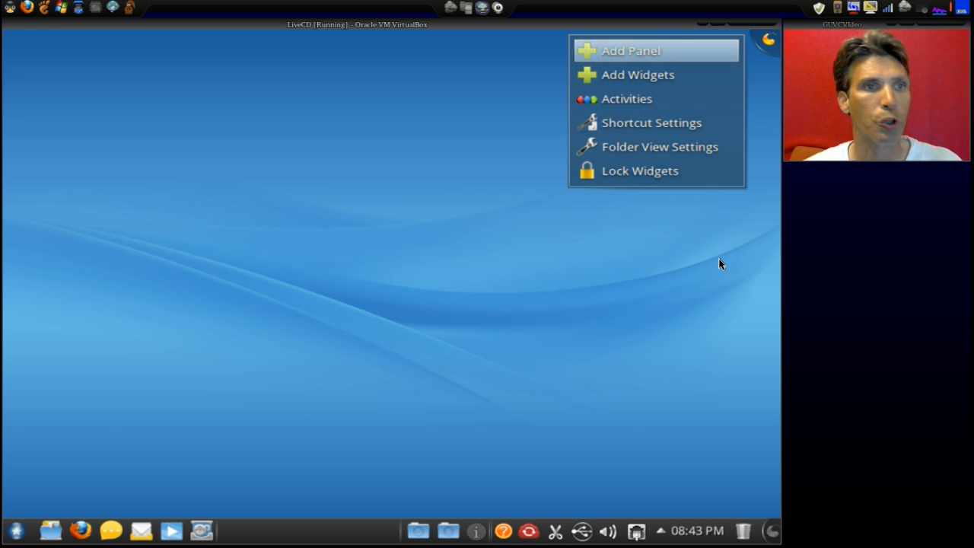
mouse_move(683, 536)
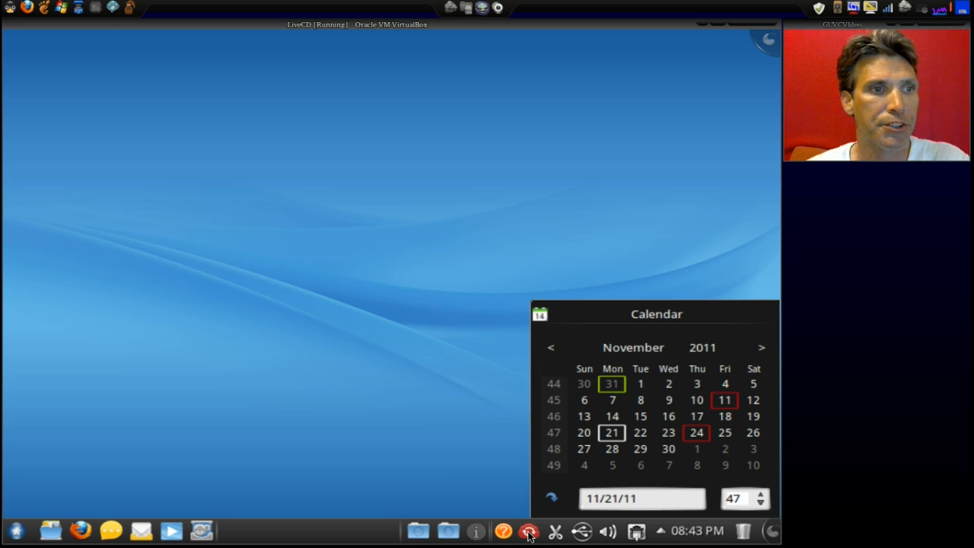
mouse_move(527, 531)
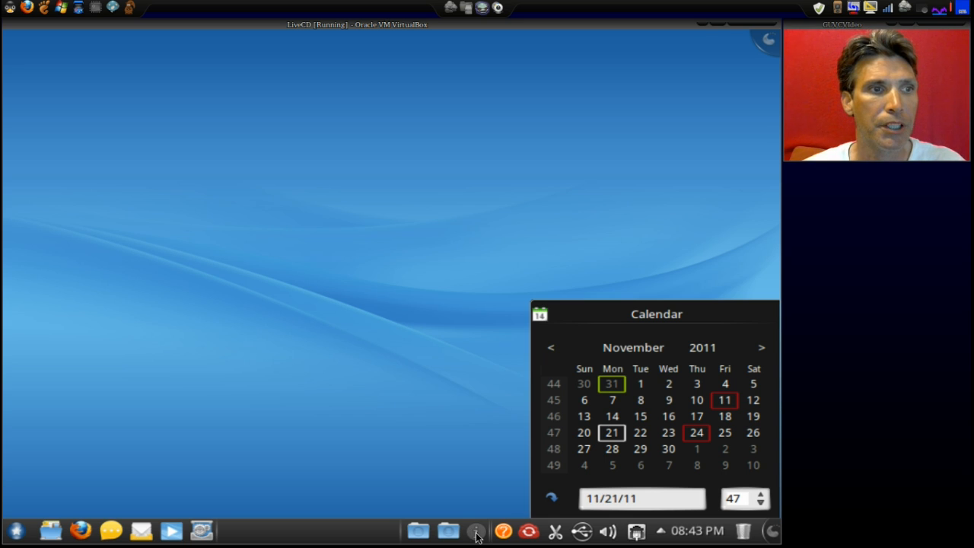
- Dismiss the desktop menu and open the November 2011 calendar from the tray clock
click(476, 530)
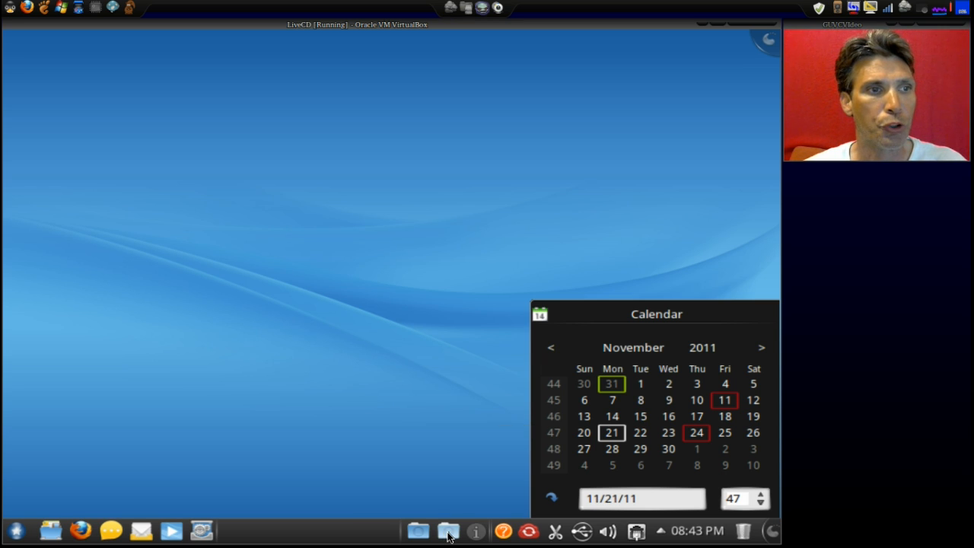
click(447, 530)
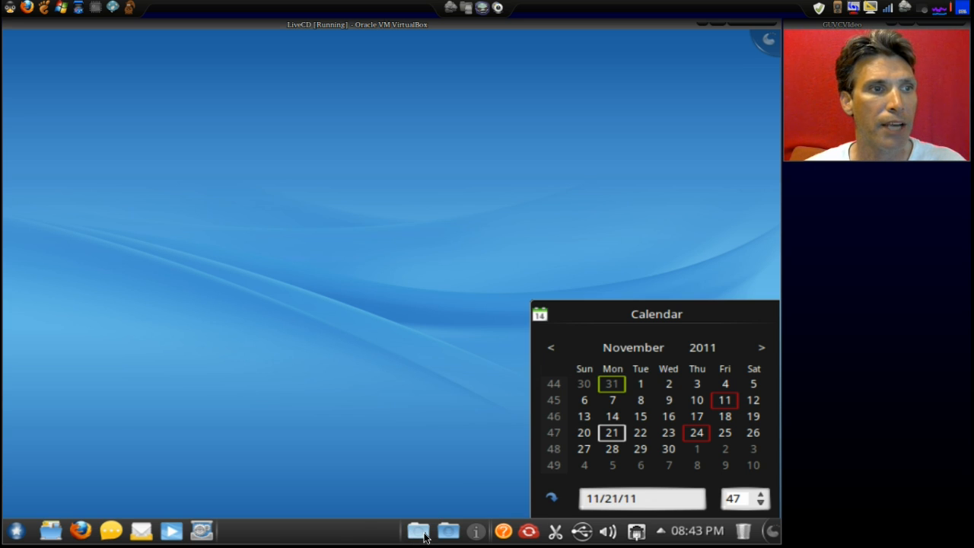
click(418, 530)
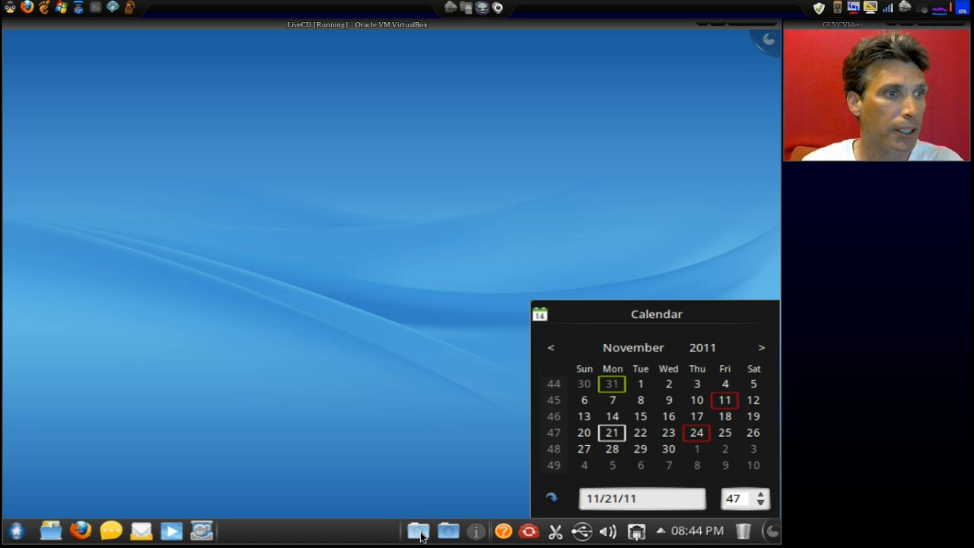
mouse_move(205, 540)
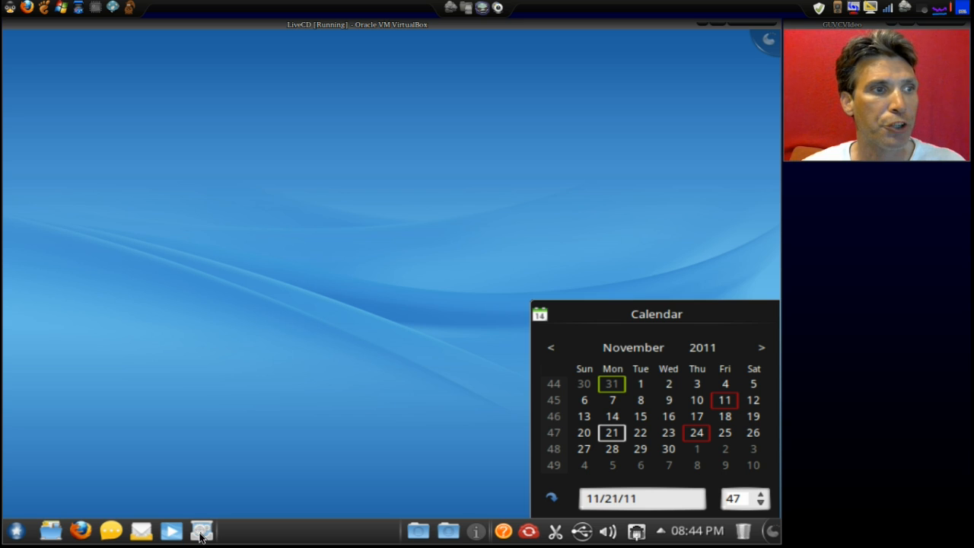
mouse_move(171, 530)
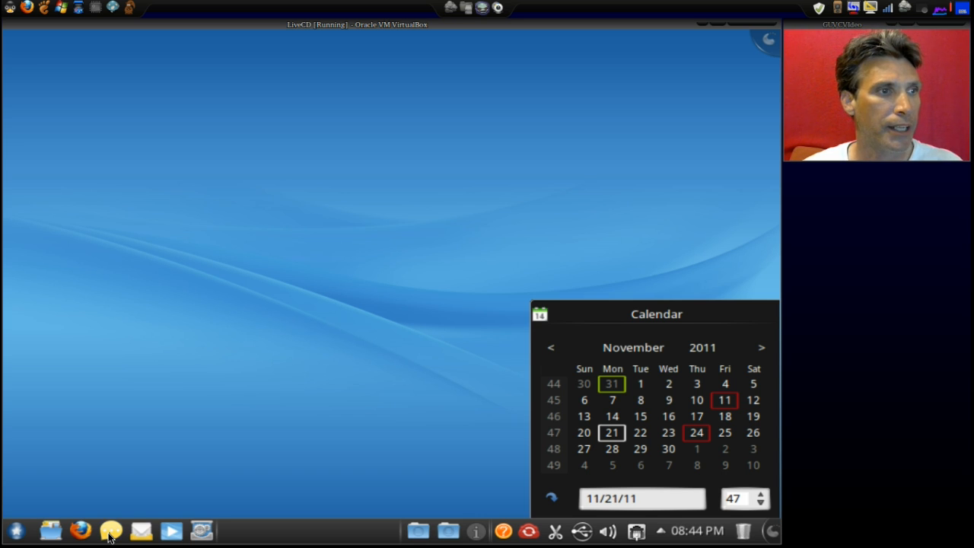
mouse_move(110, 530)
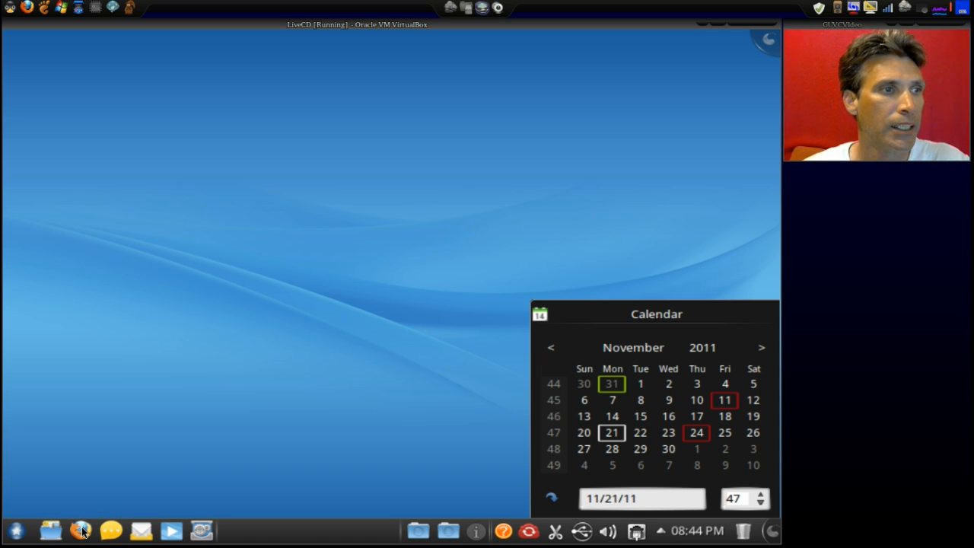
mouse_move(81, 530)
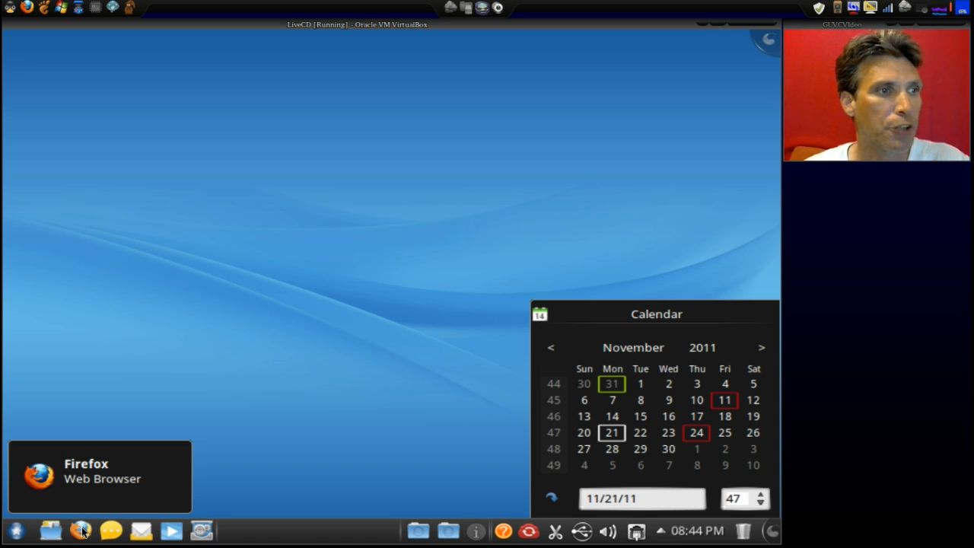
mouse_move(50, 530)
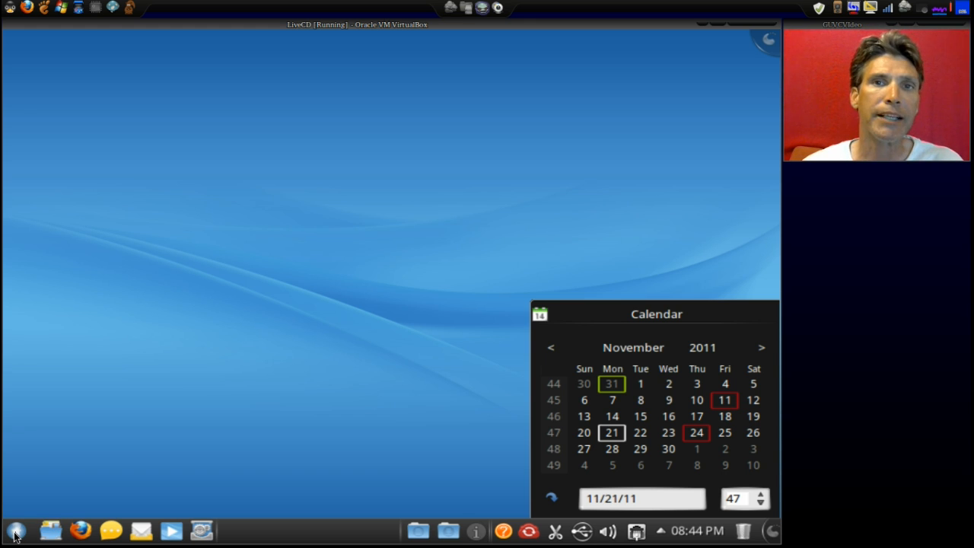
mouse_move(830, 510)
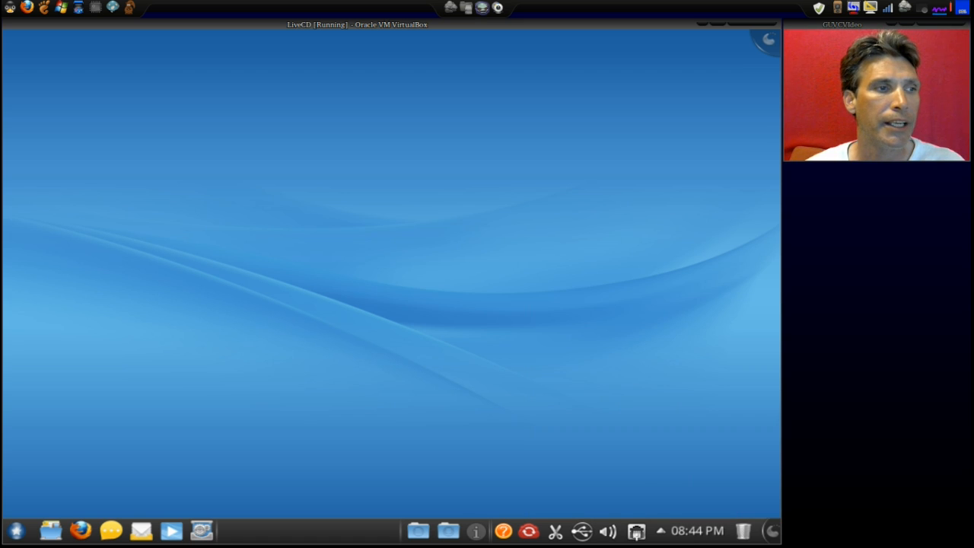
mouse_move(233, 484)
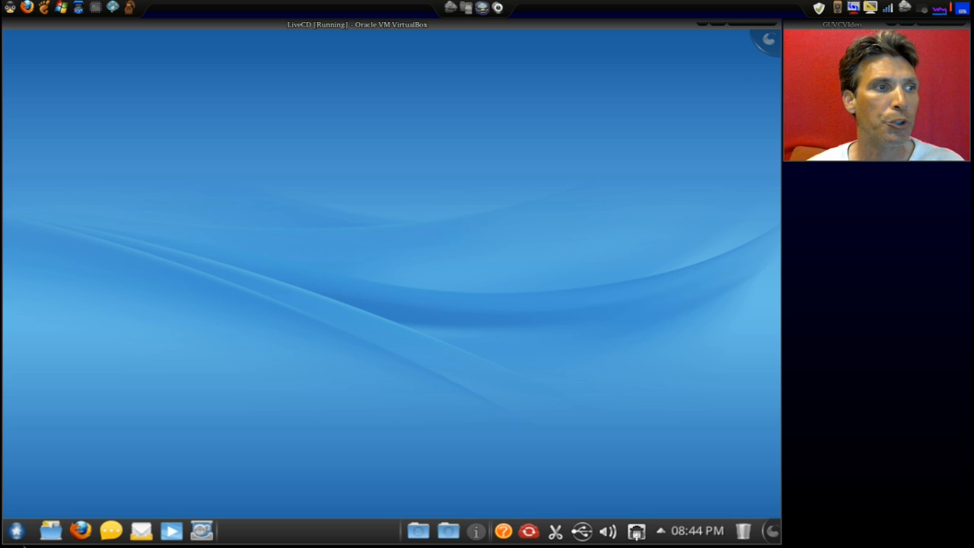
mouse_move(30, 521)
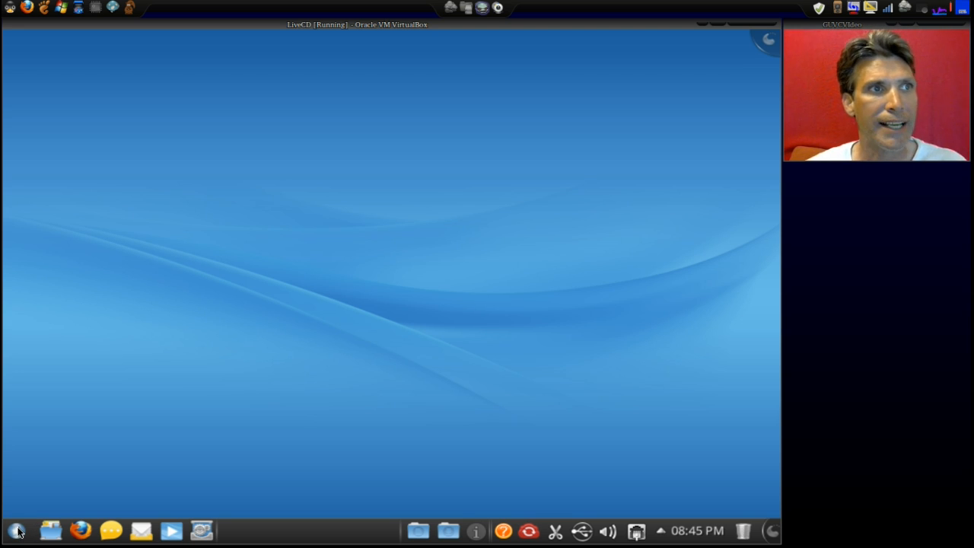
click(16, 530)
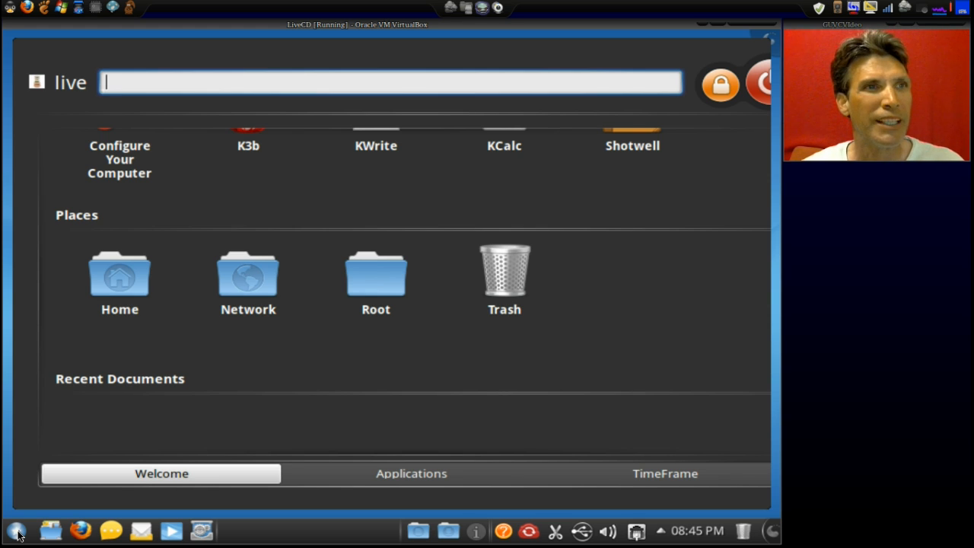
mouse_move(120, 159)
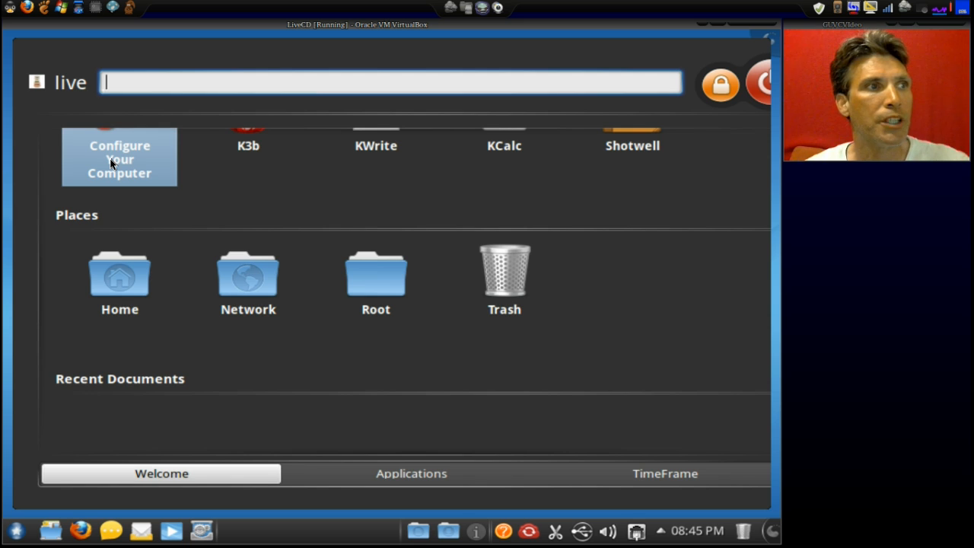
mouse_move(247, 156)
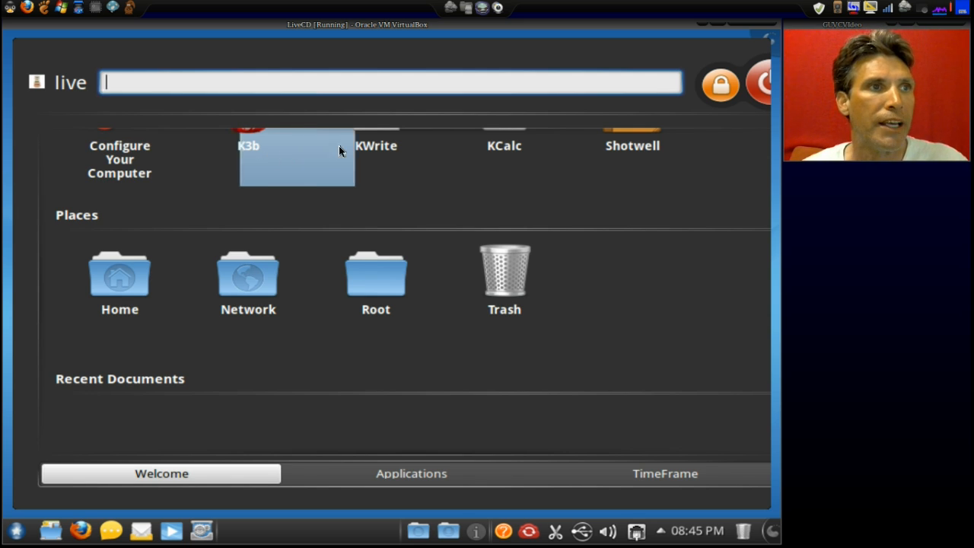
mouse_move(503, 145)
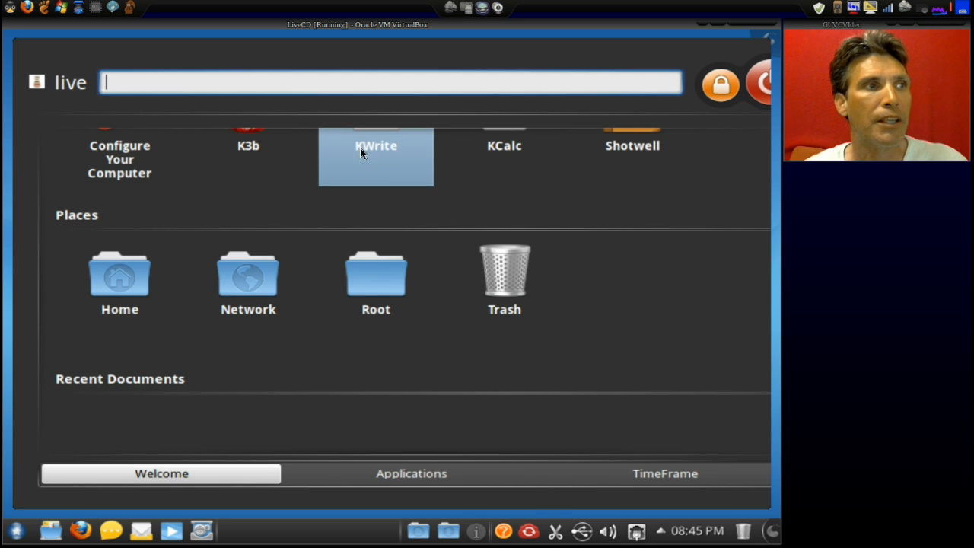
mouse_move(504, 152)
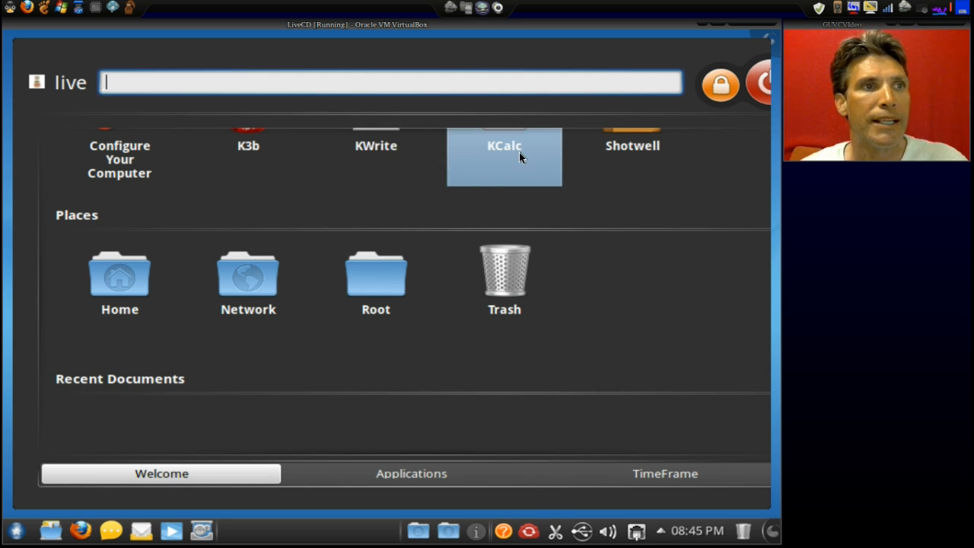
mouse_move(632, 156)
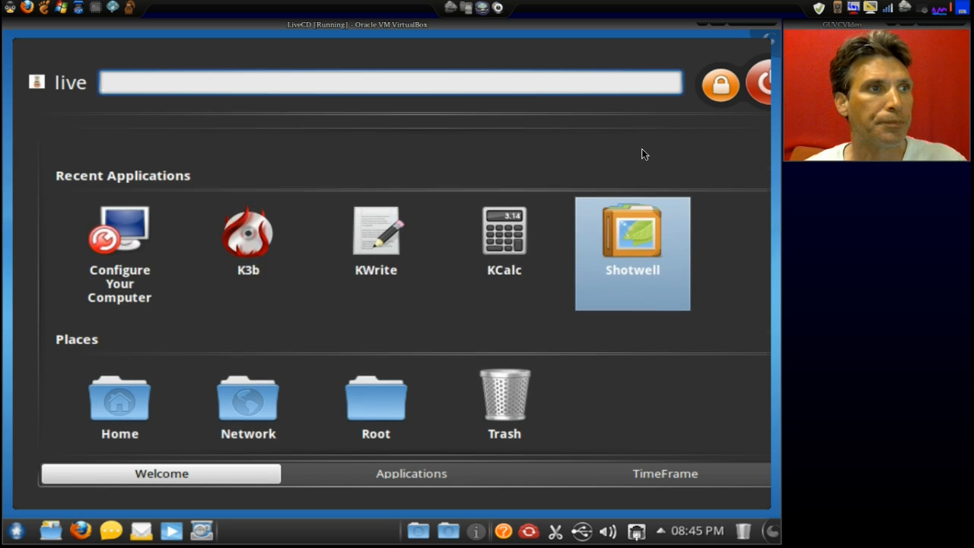
click(389, 82)
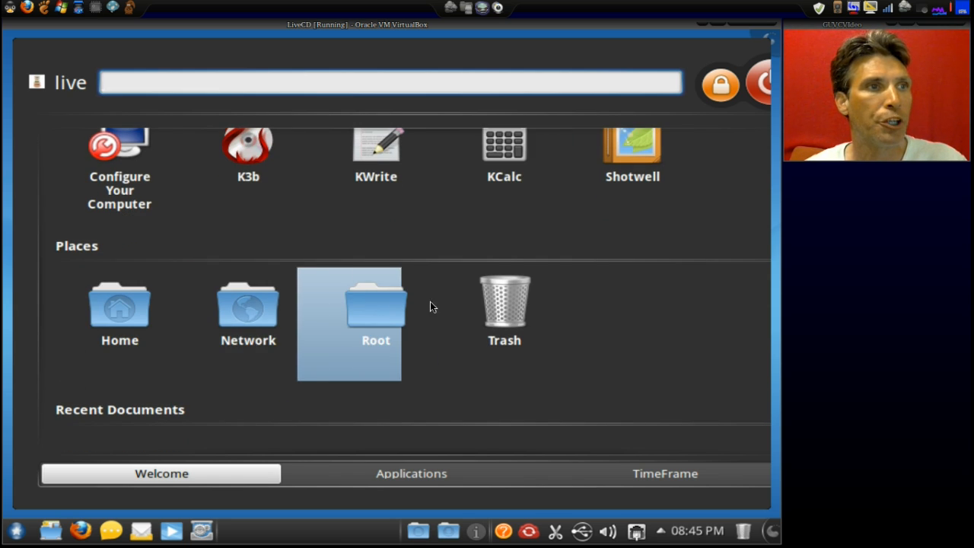
mouse_move(505, 296)
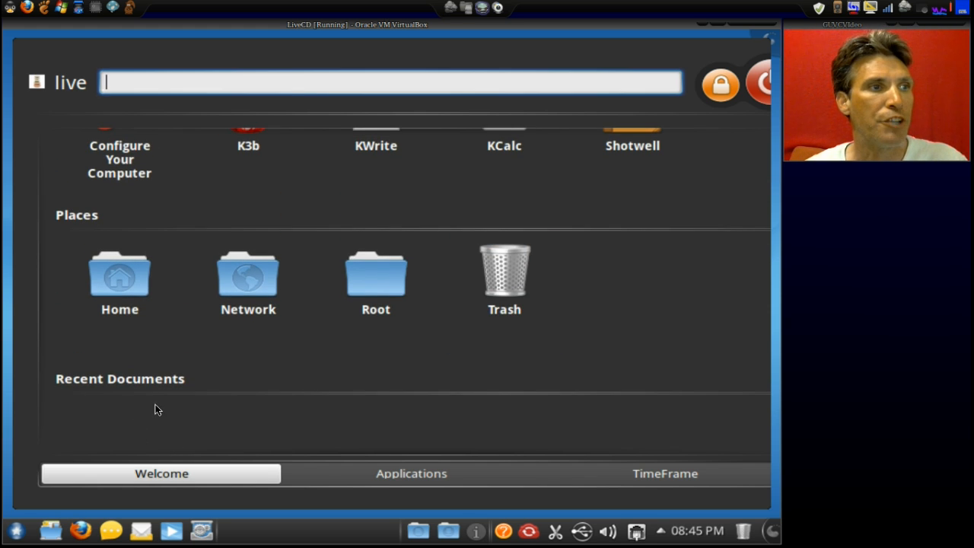
mouse_move(257, 422)
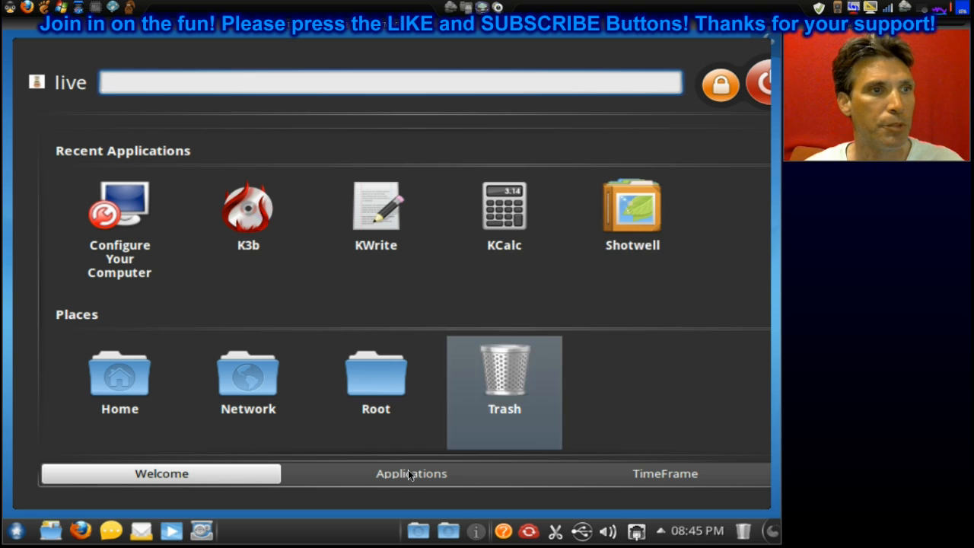
click(411, 473)
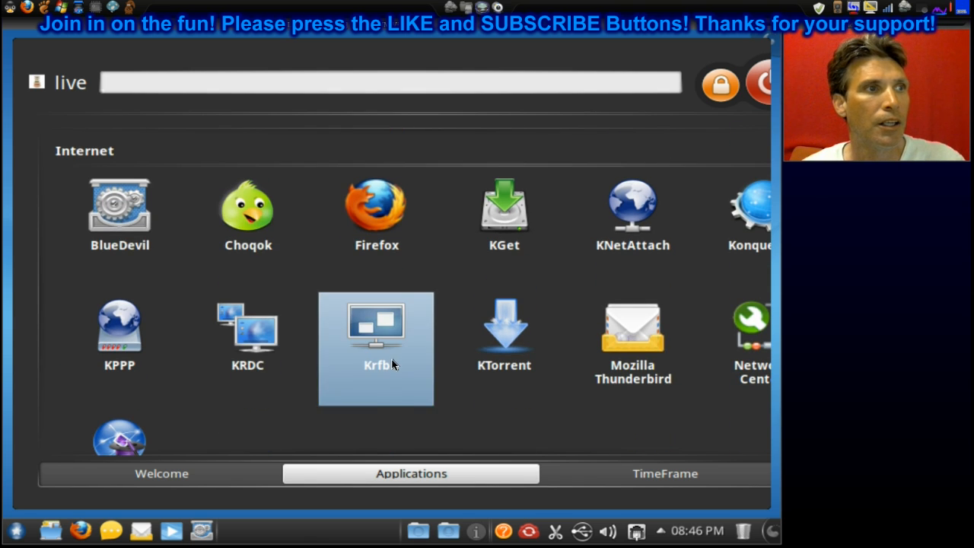
mouse_move(119, 213)
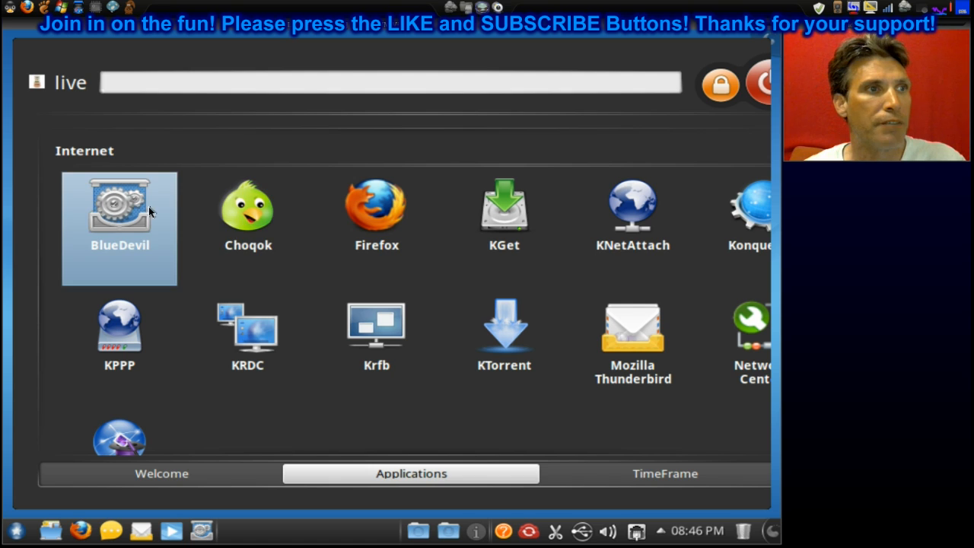
mouse_move(247, 213)
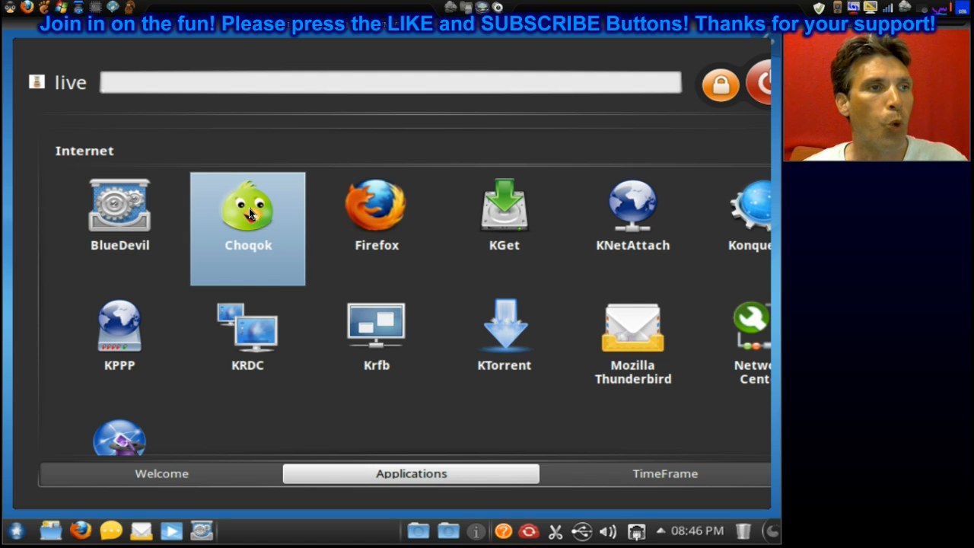
mouse_move(504, 210)
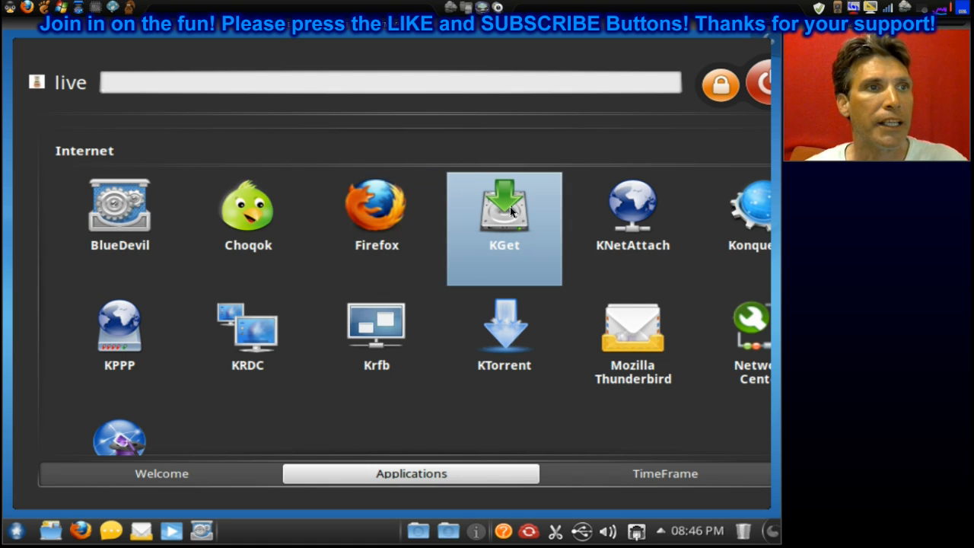
mouse_move(632, 209)
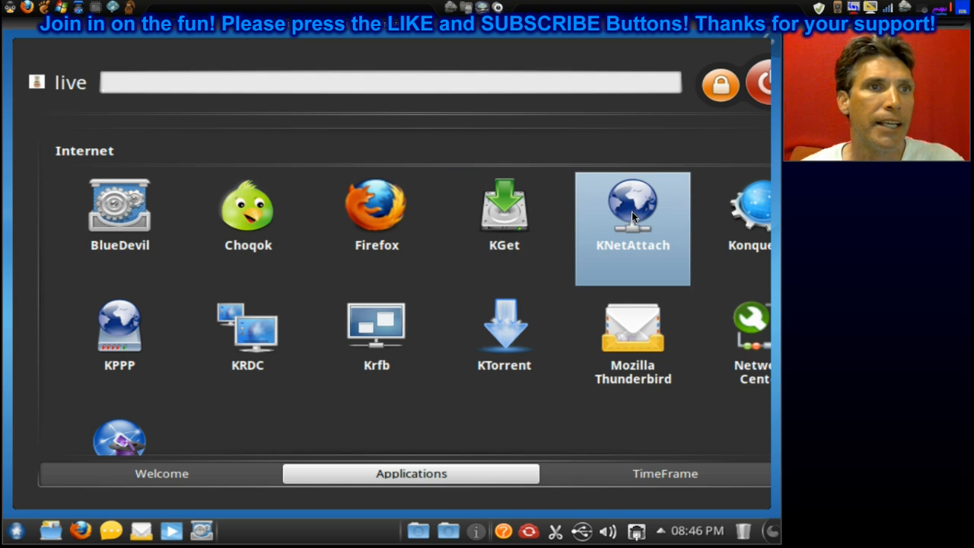
mouse_move(753, 228)
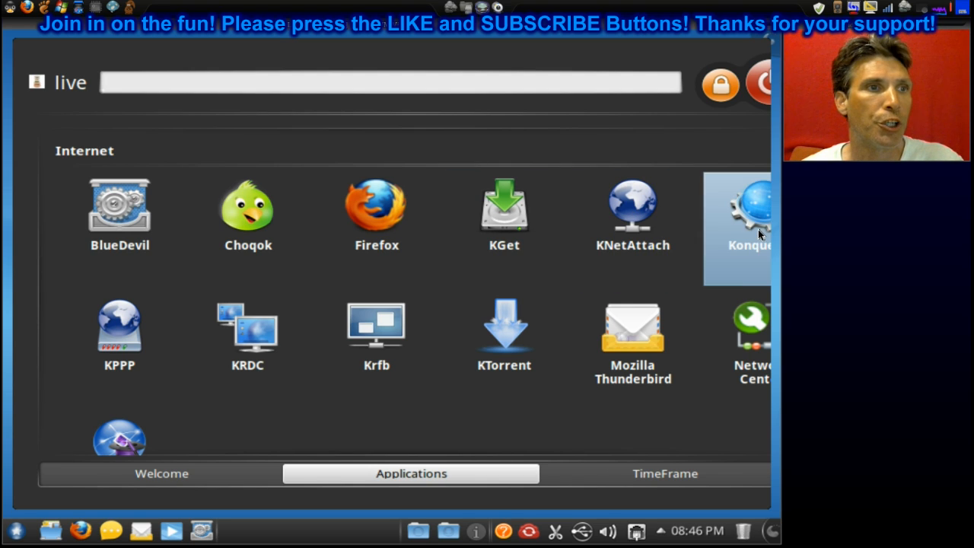
mouse_move(120, 335)
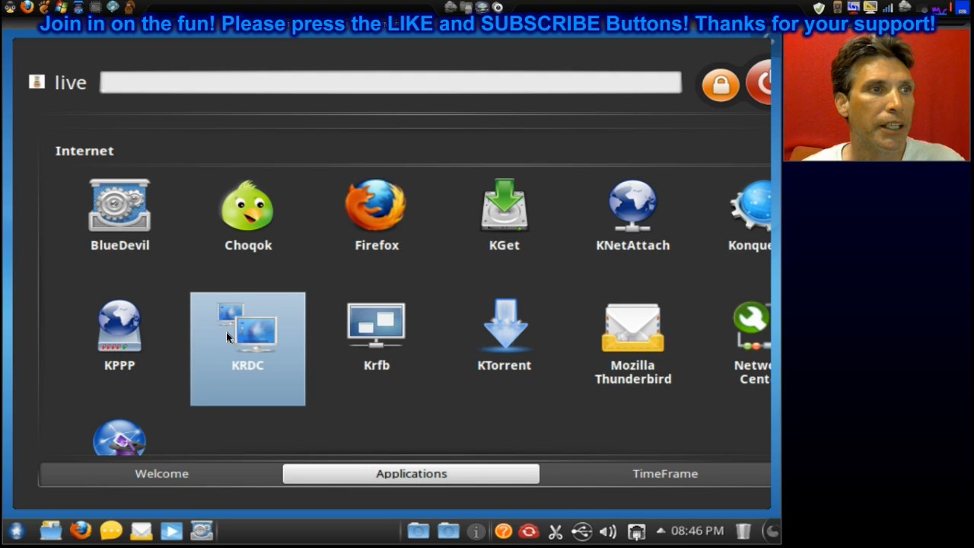
mouse_move(376, 328)
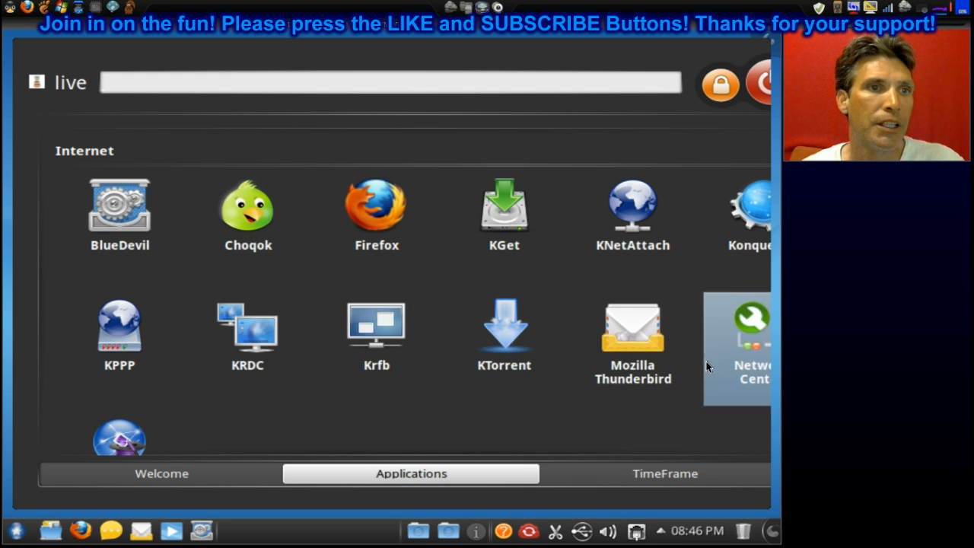
- Scroll through Internet, Office, Graphics and Sound & Video down to Tools
scroll(down, 3)
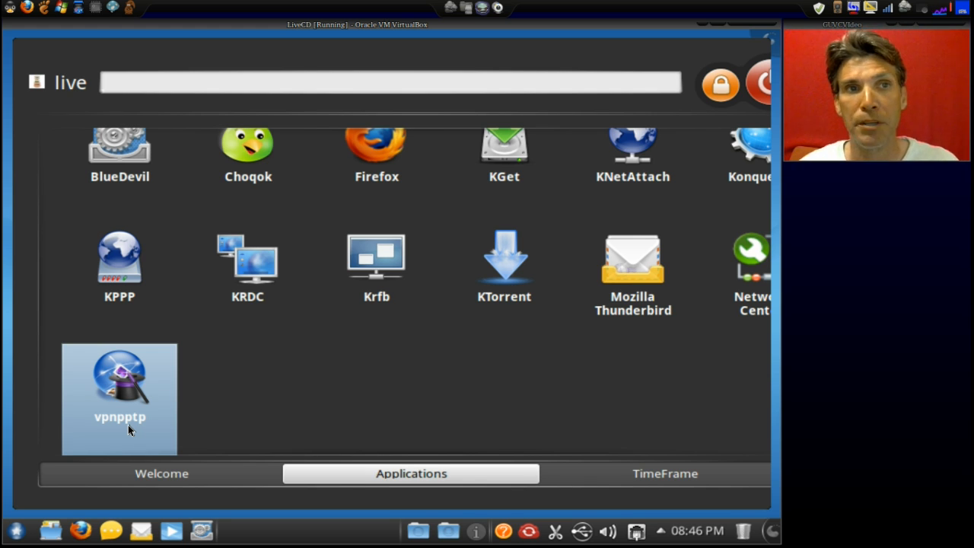
scroll(down, 3)
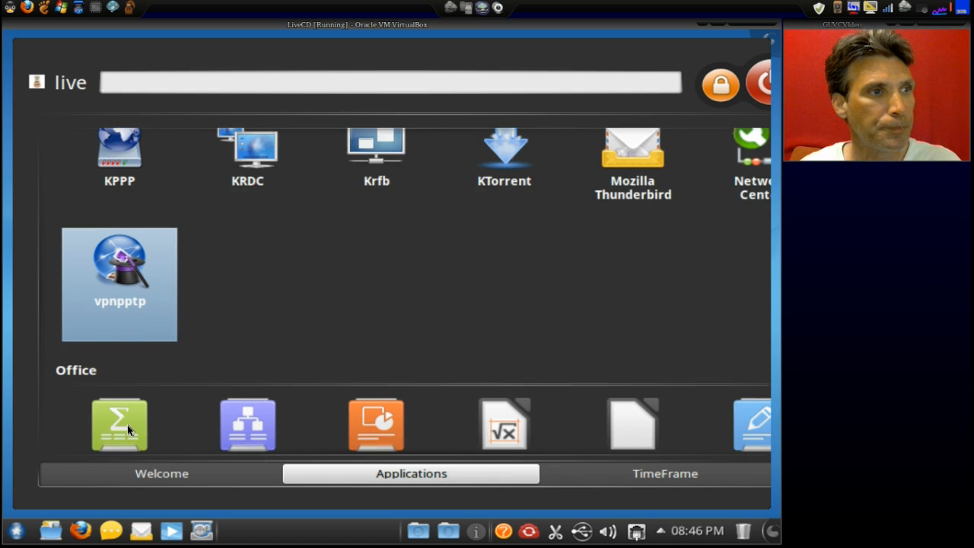
scroll(down, 3)
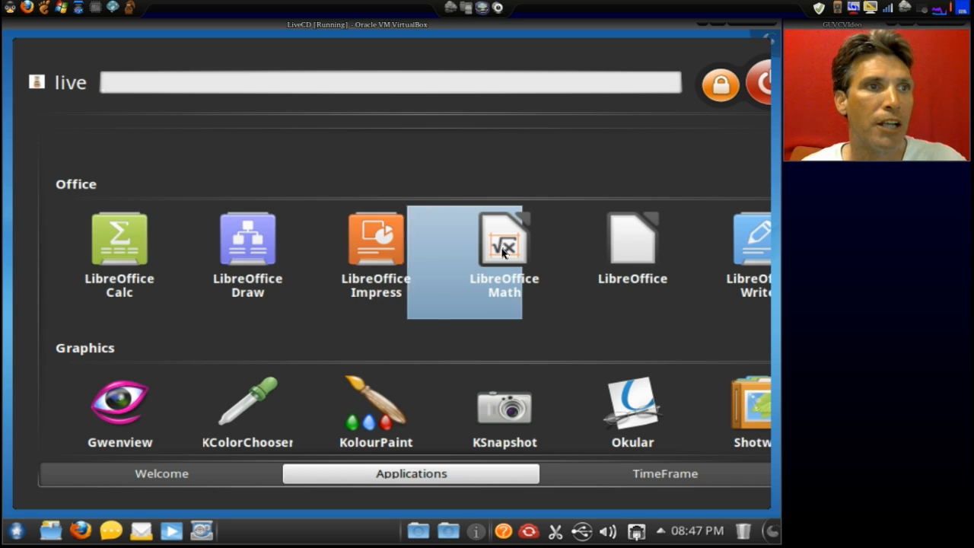
mouse_move(632, 240)
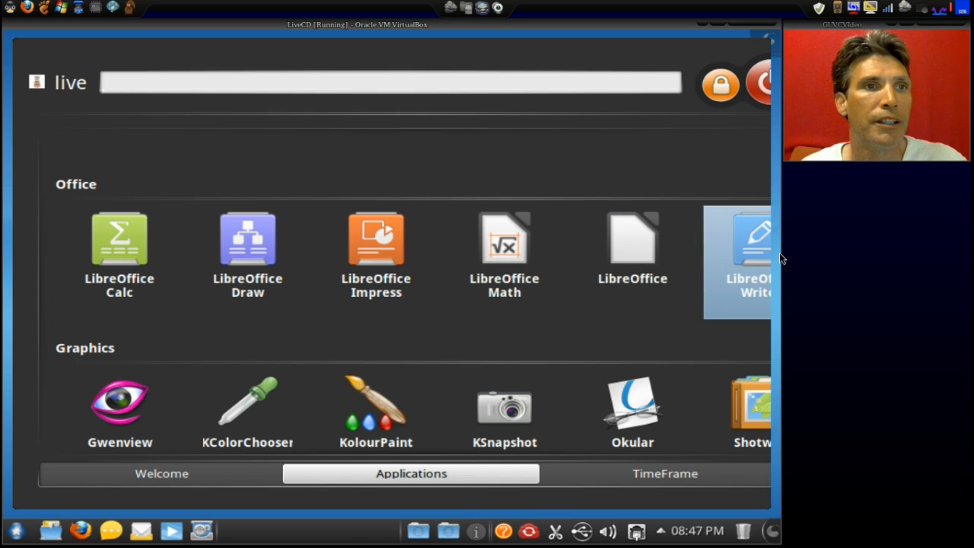
mouse_move(753, 263)
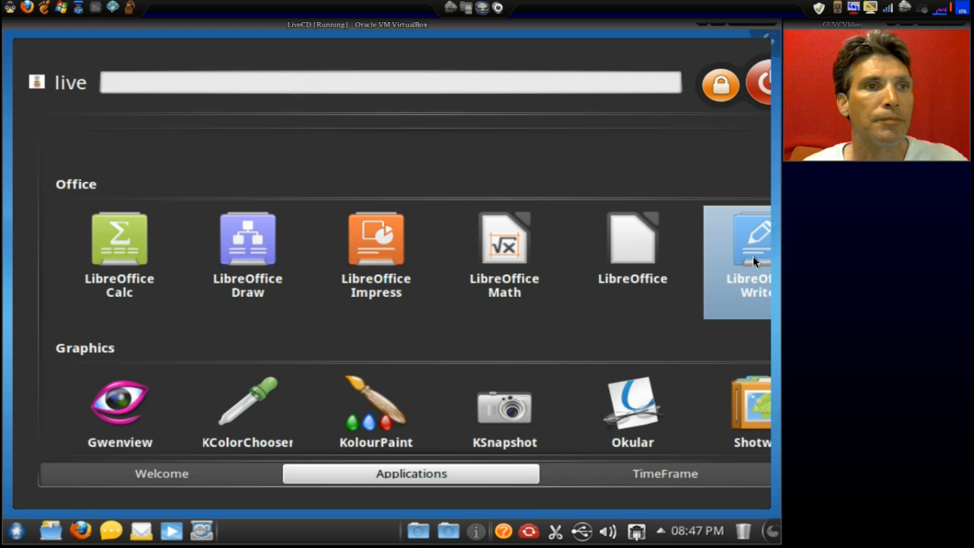
mouse_move(632, 239)
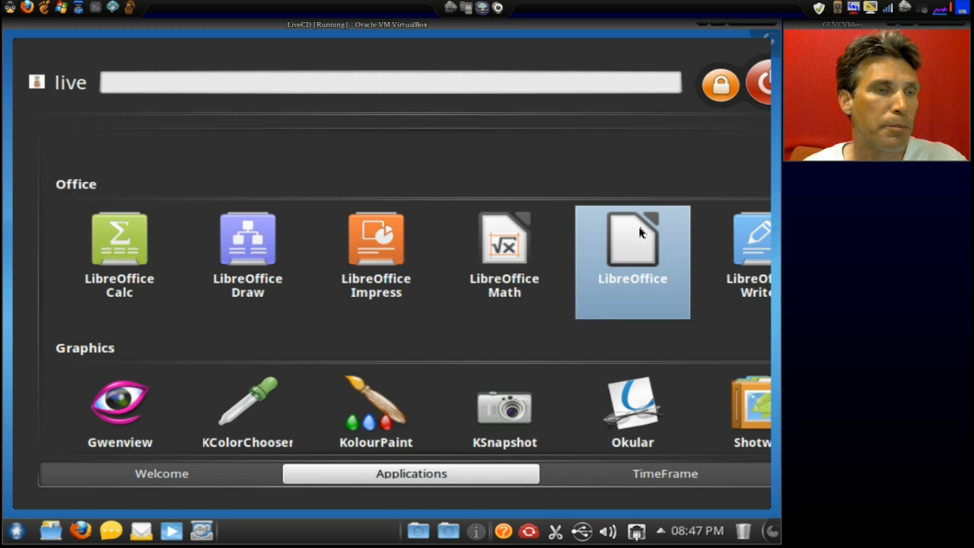
scroll(down, 3)
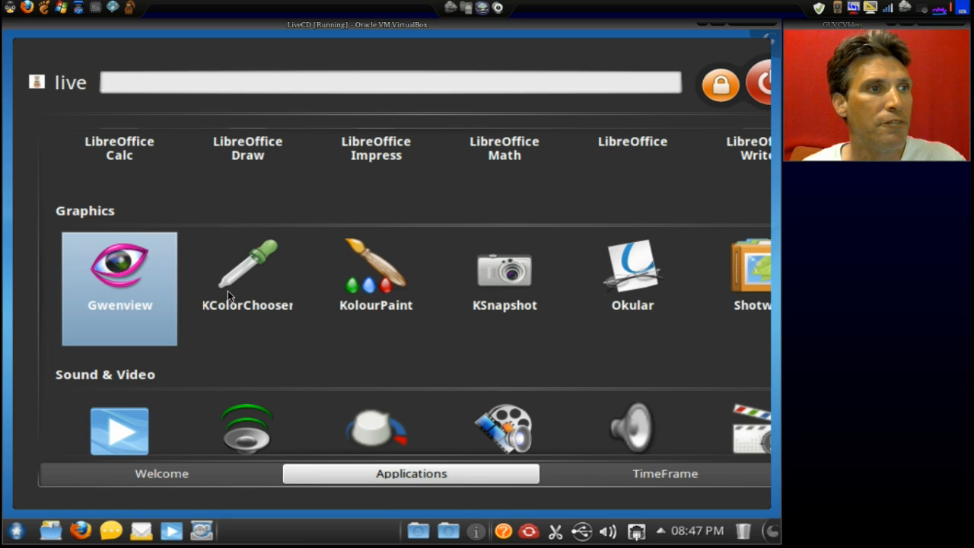
mouse_move(376, 287)
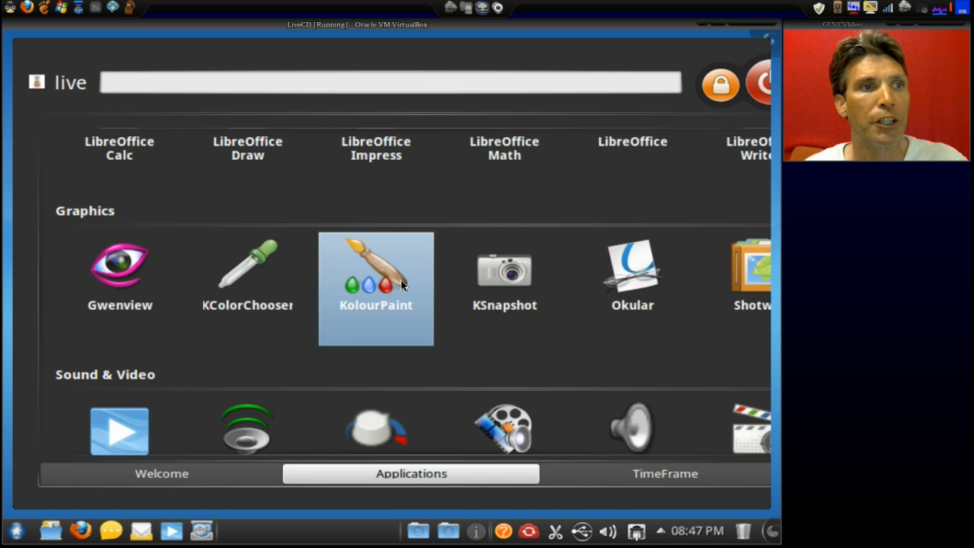
mouse_move(504, 288)
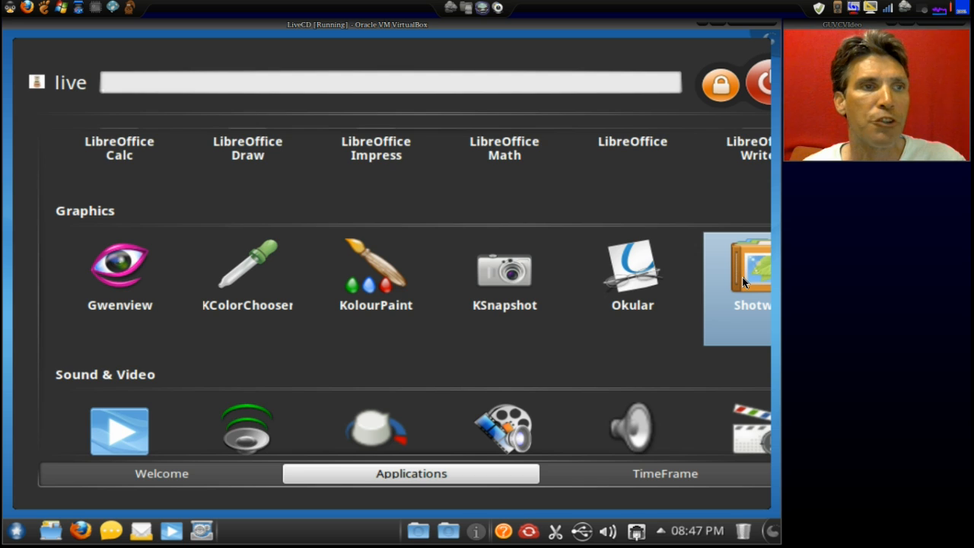
scroll(down, 3)
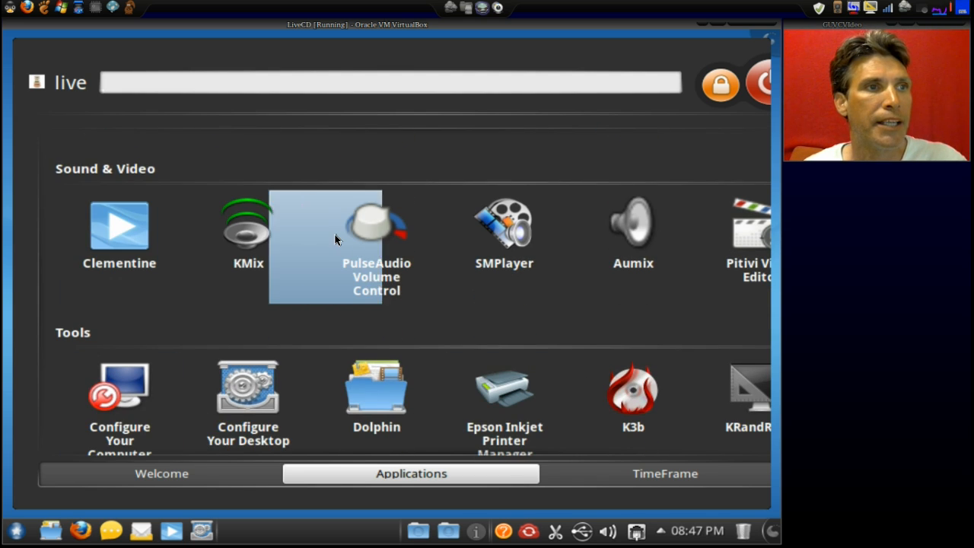
mouse_move(504, 247)
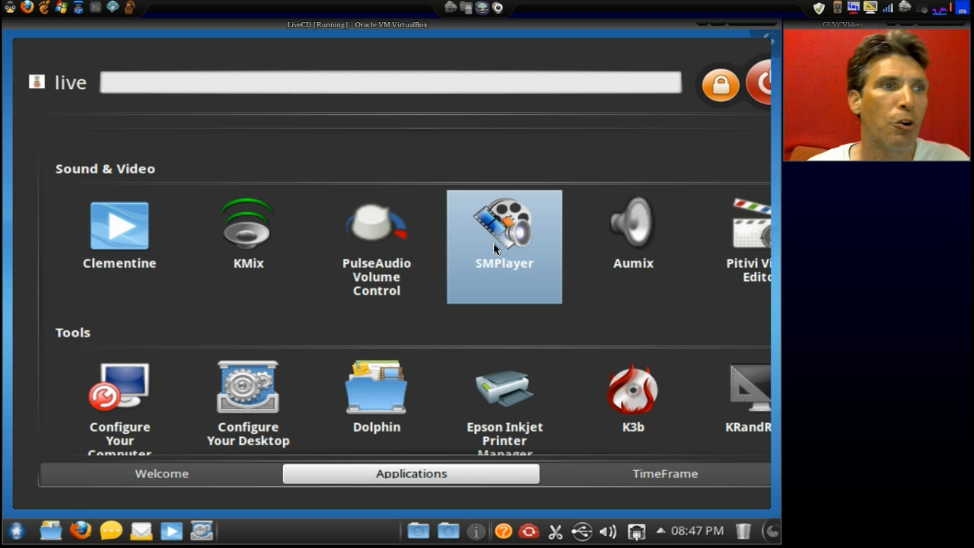
mouse_move(632, 245)
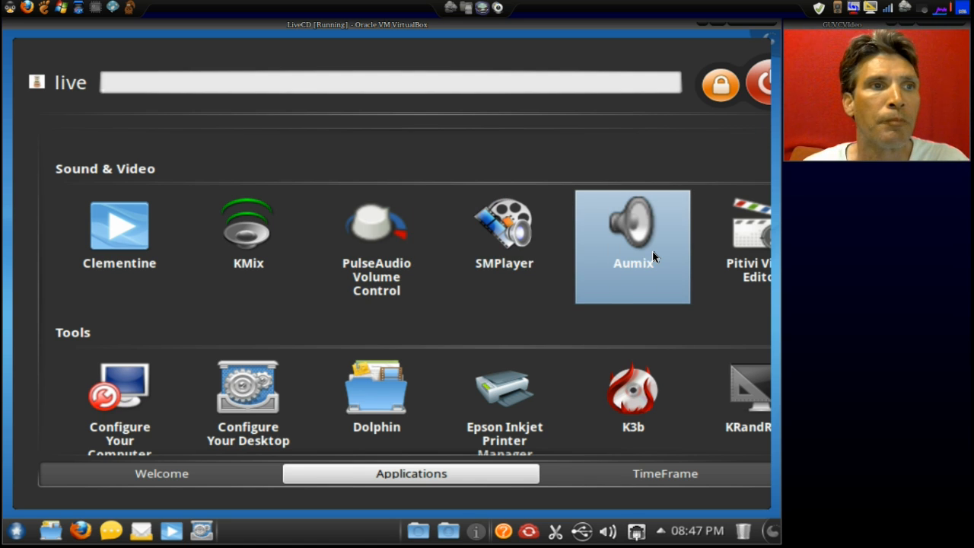
mouse_move(757, 248)
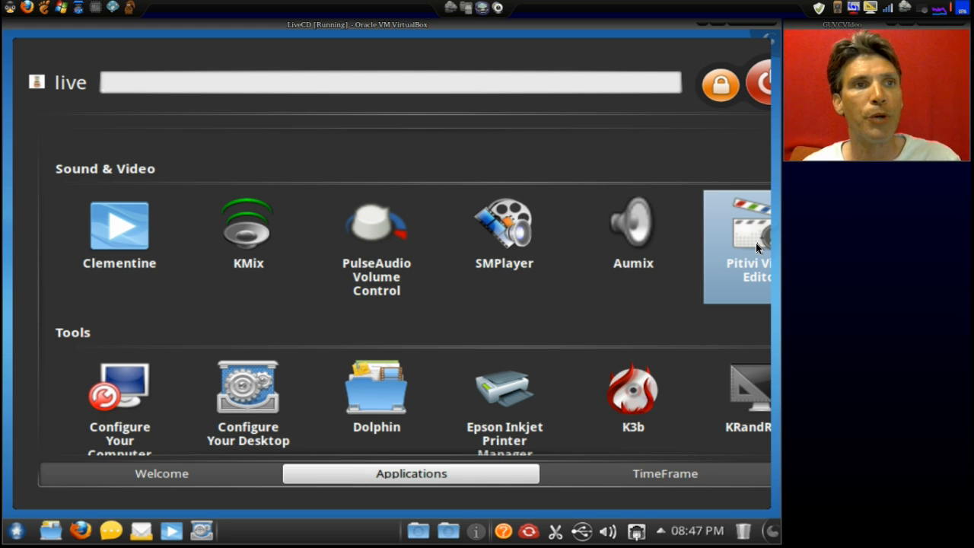
scroll(down, 3)
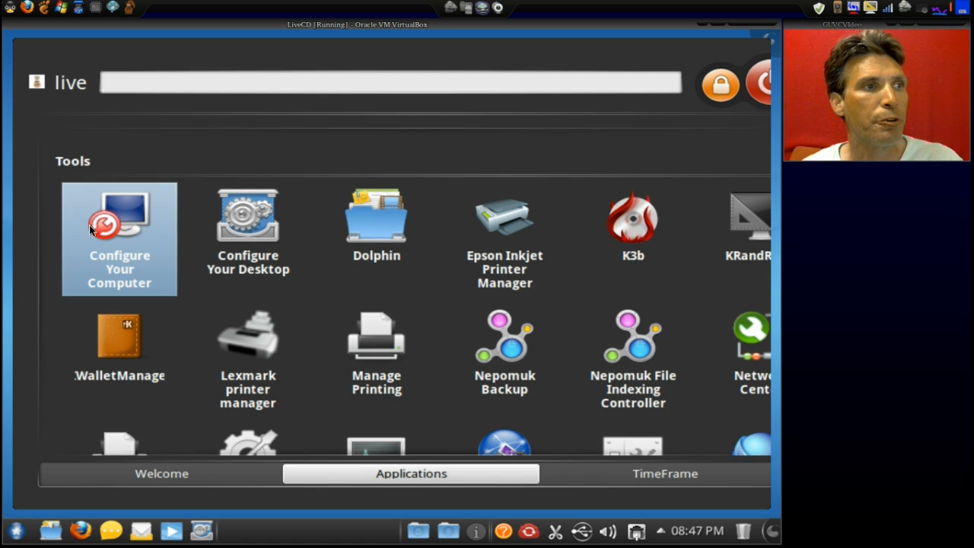
mouse_move(248, 221)
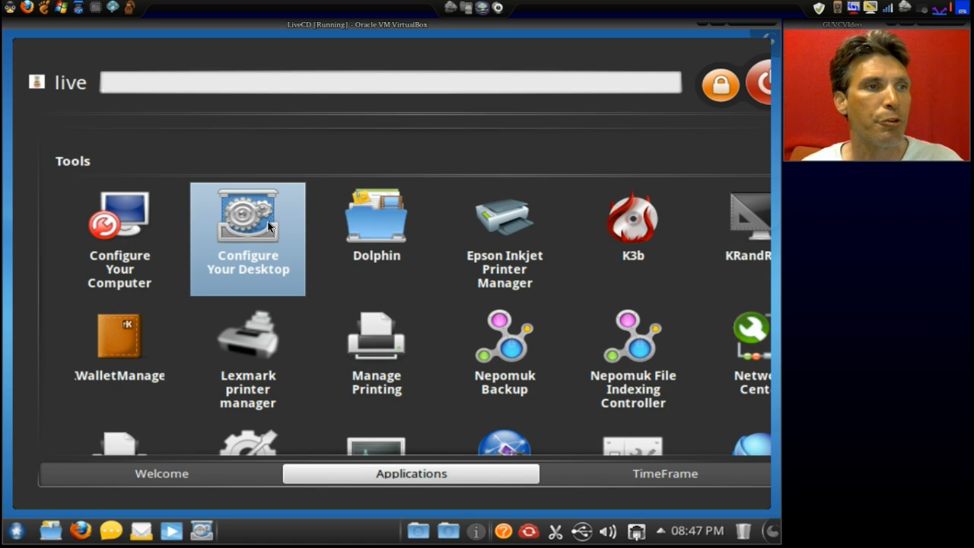
mouse_move(504, 221)
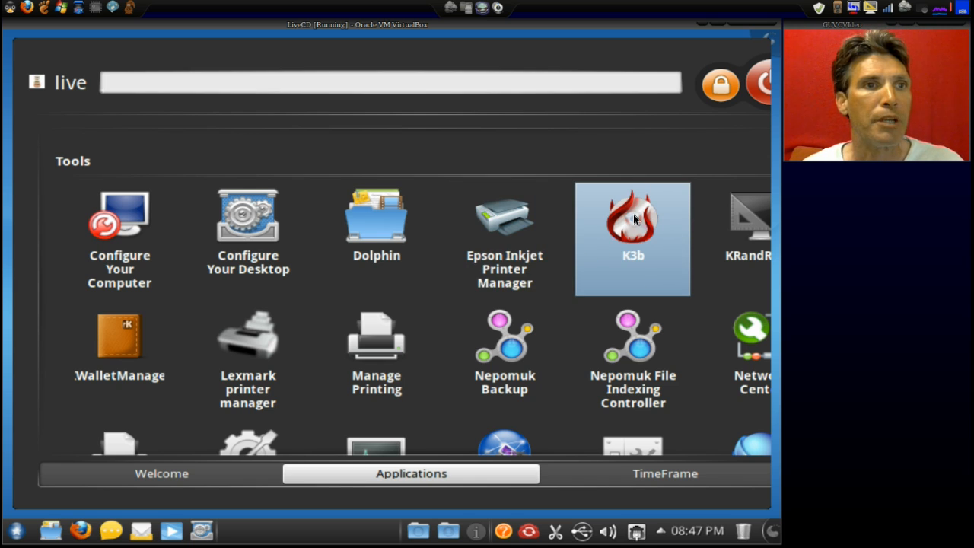
mouse_move(760, 221)
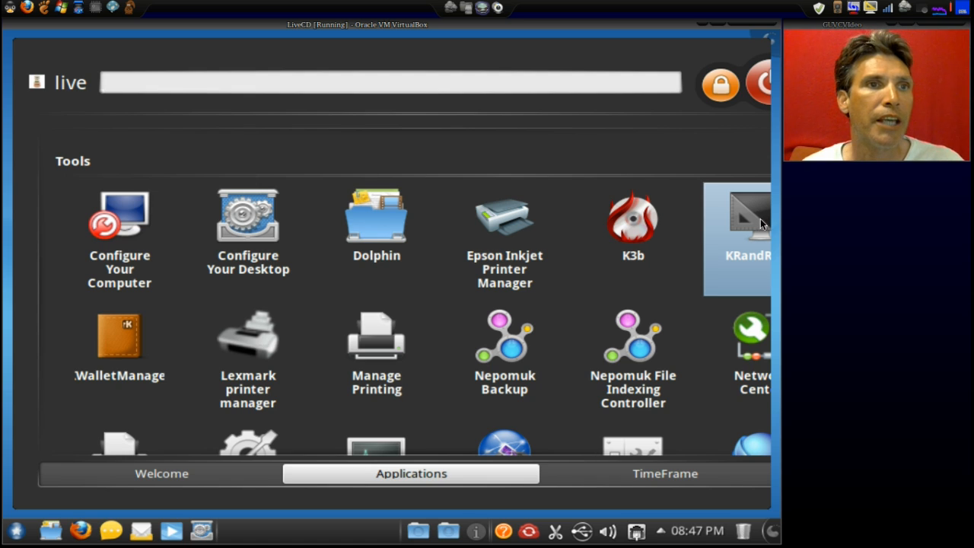
mouse_move(738, 226)
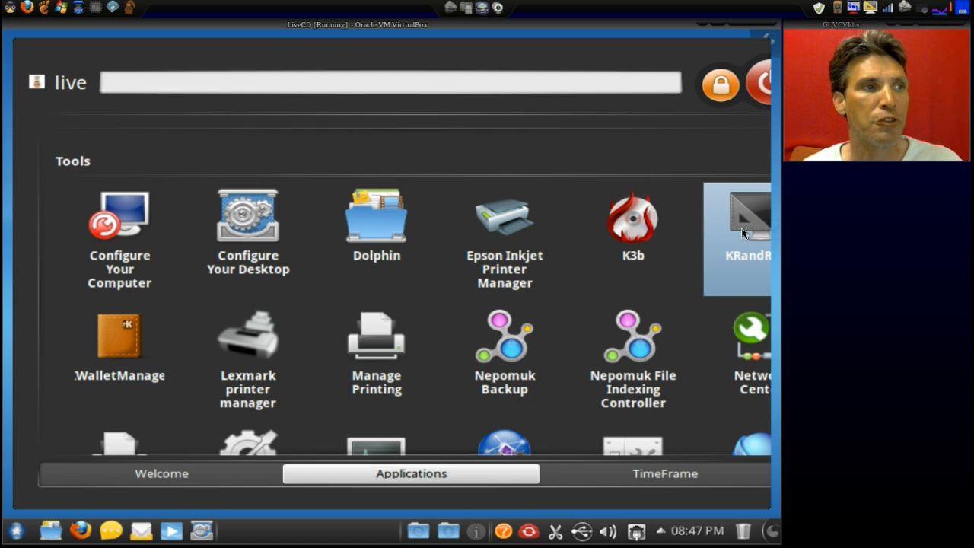
mouse_move(247, 358)
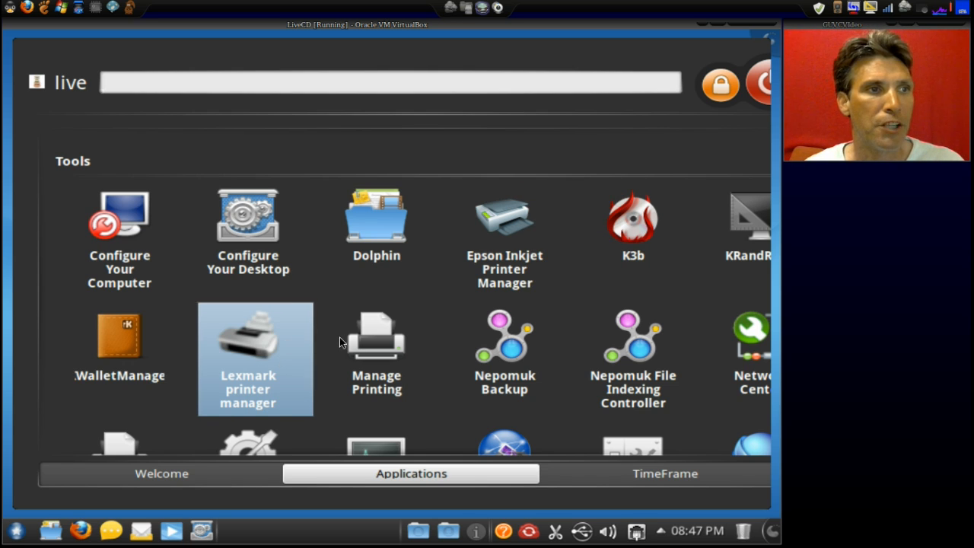
mouse_move(375, 350)
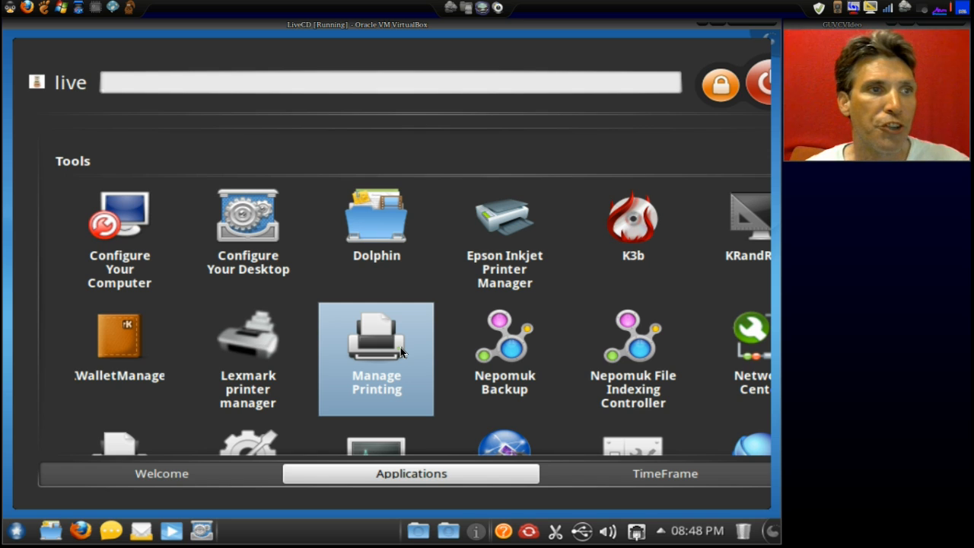
mouse_move(504, 350)
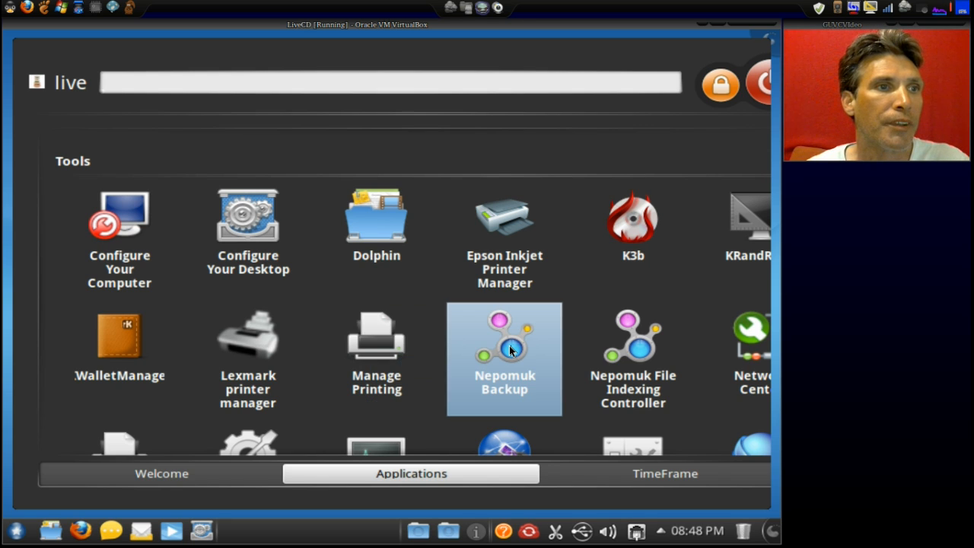
mouse_move(586, 354)
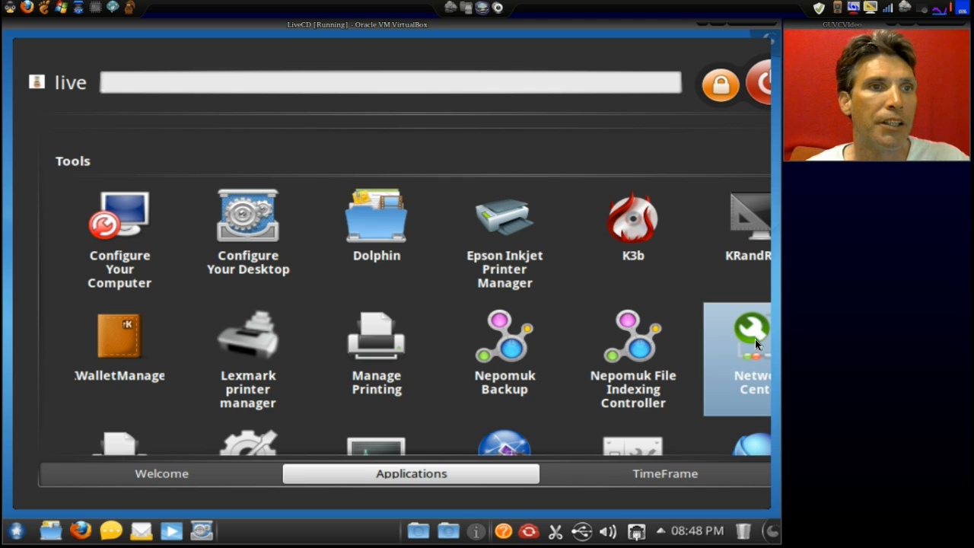
- Scroll the Tools list to Printing, PulseAudio Preferences, System Monitor, vpnpptp and Jovie
scroll(down, 3)
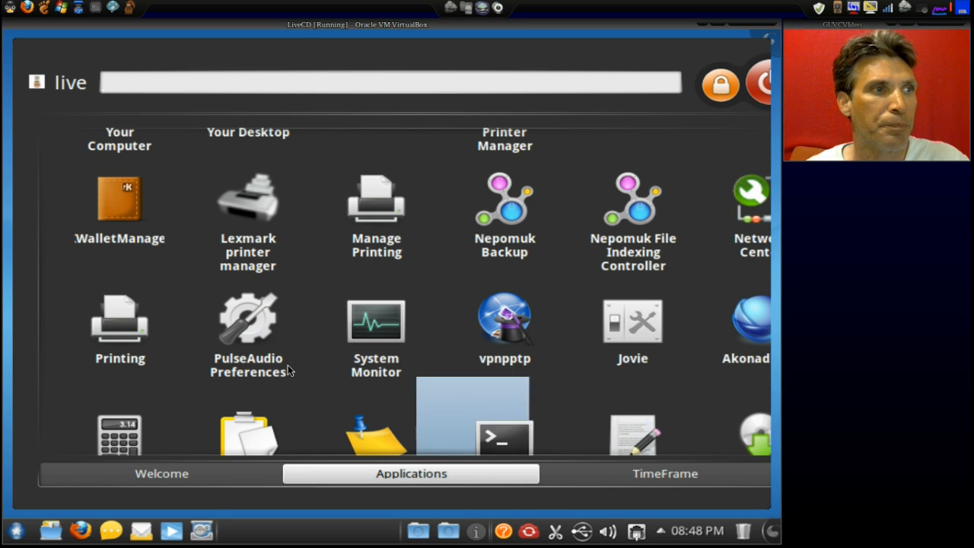
mouse_move(376, 327)
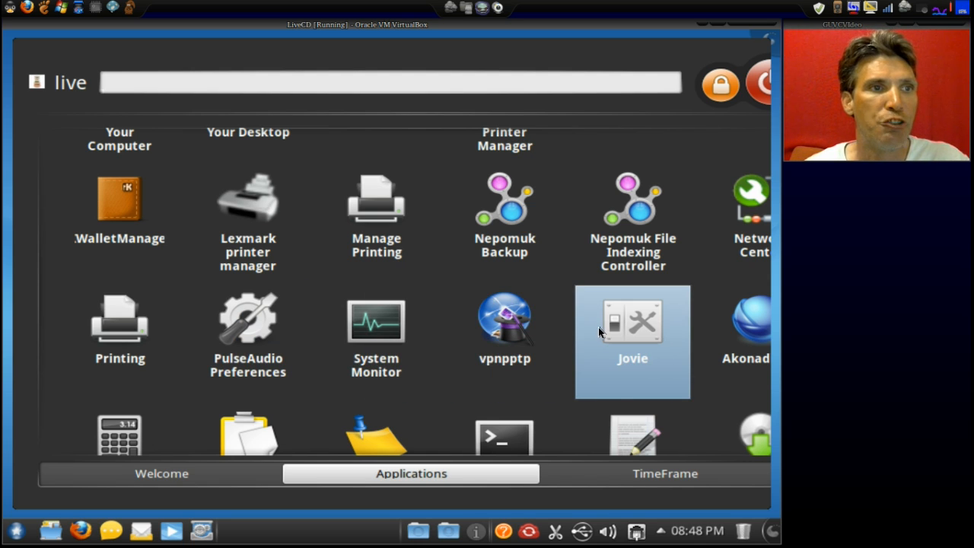
mouse_move(745, 319)
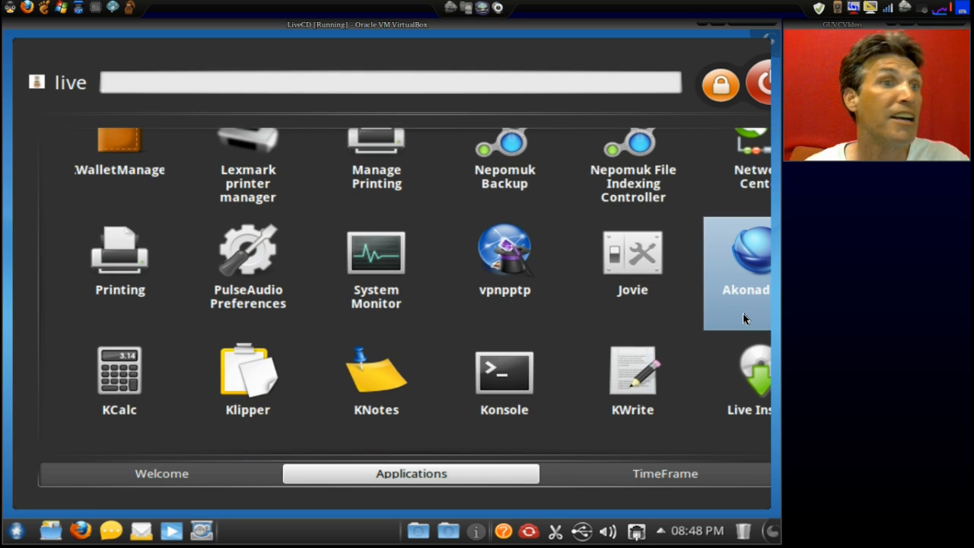
mouse_move(753, 380)
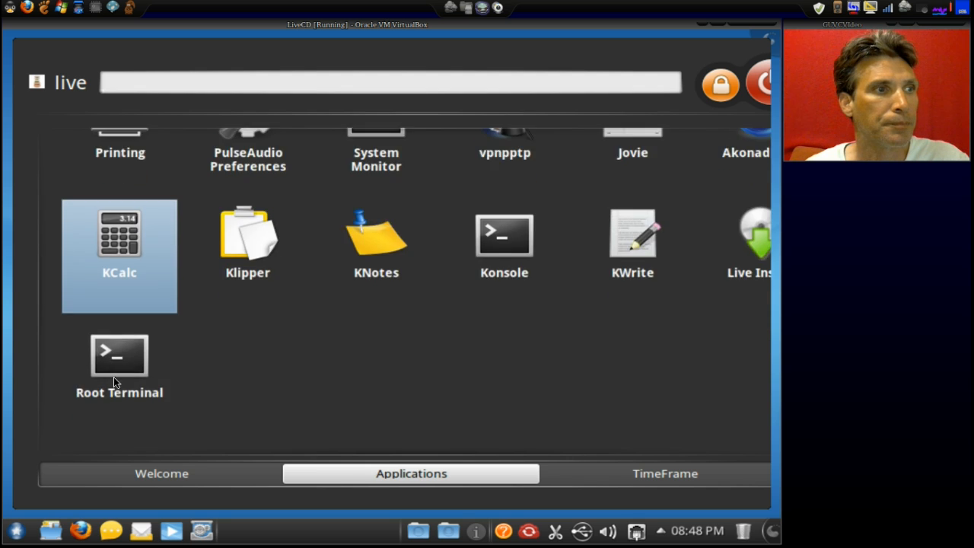
- Scroll past Root Terminal to show Kapman, Kollision, KMines and KNetWalk
scroll(down, 3)
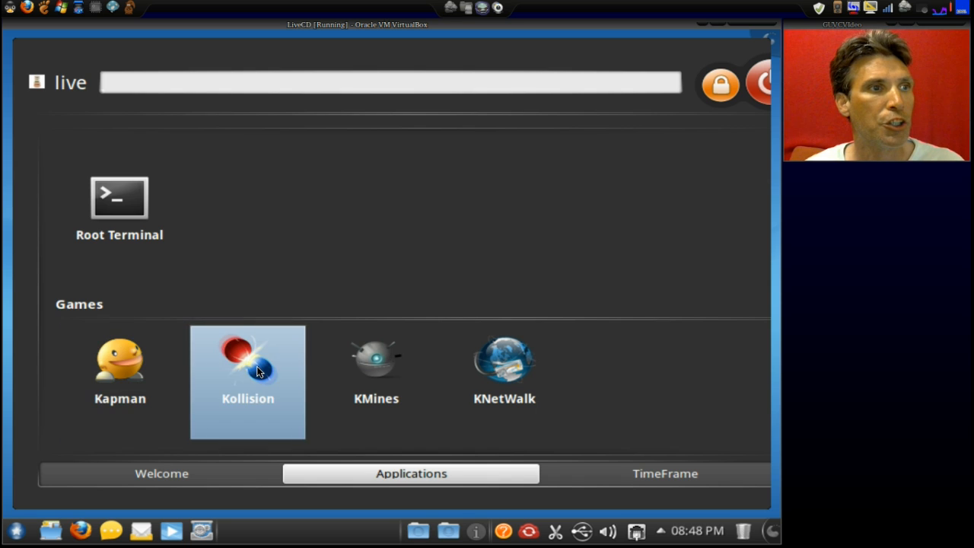
mouse_move(503, 372)
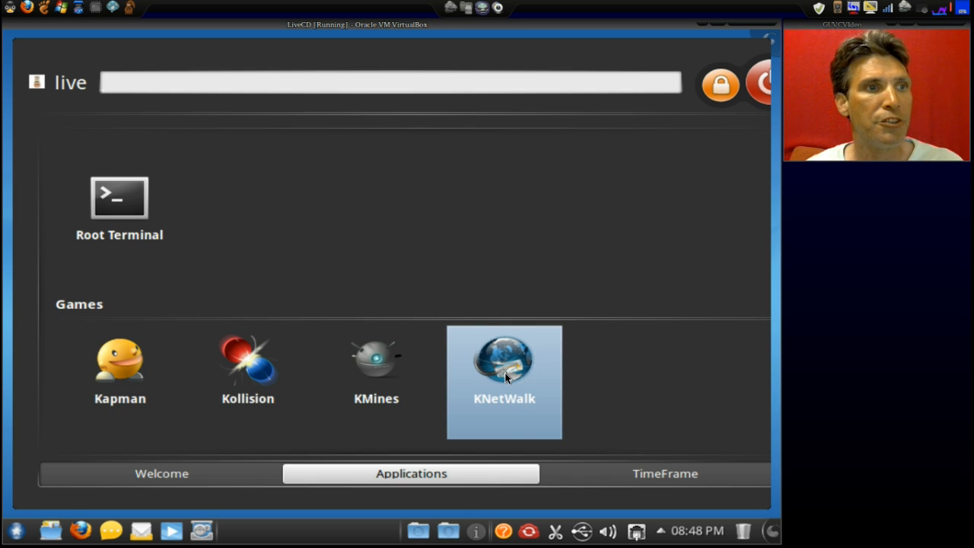
mouse_move(605, 378)
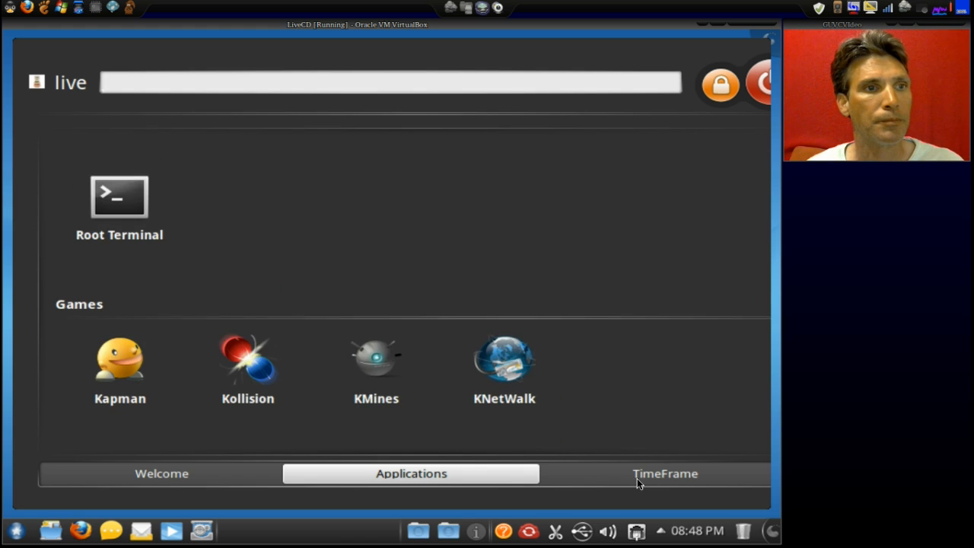
click(664, 473)
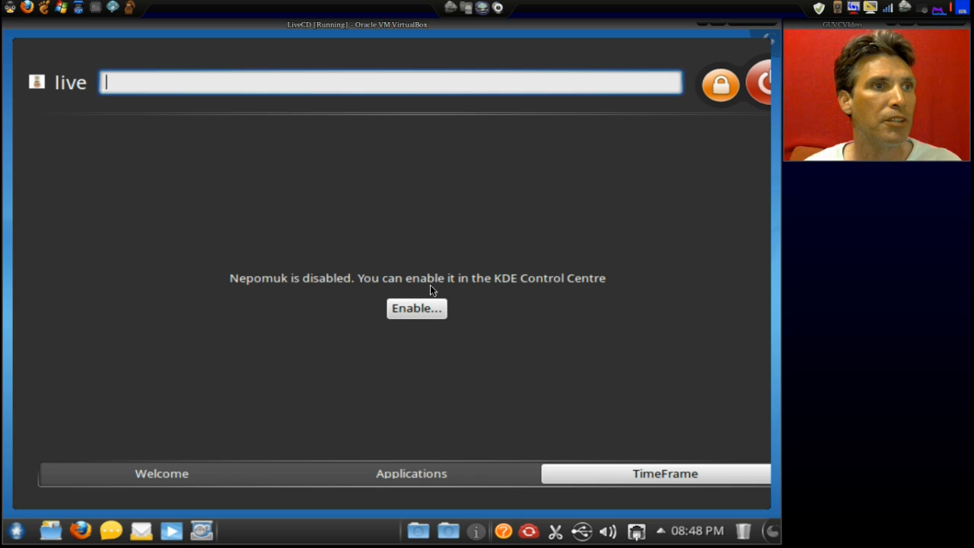
mouse_move(248, 291)
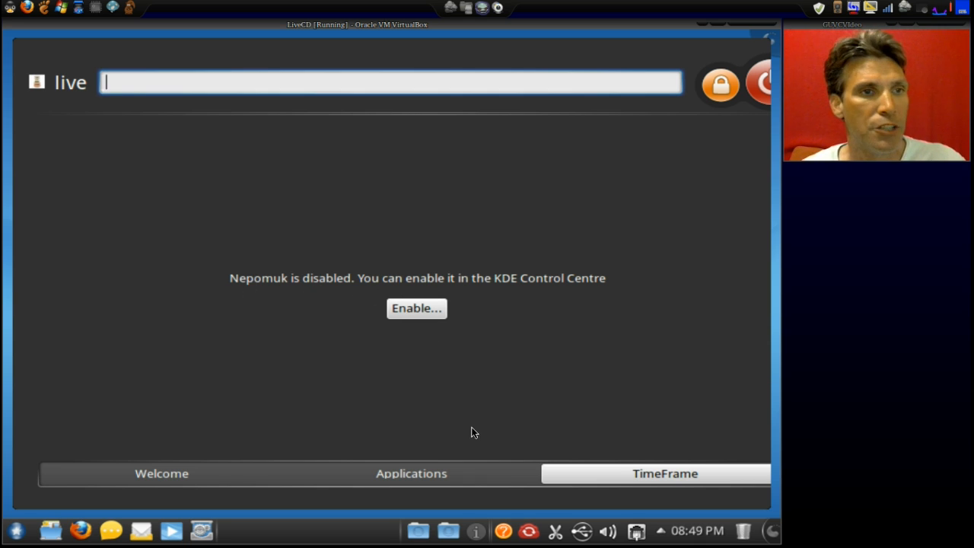
click(411, 473)
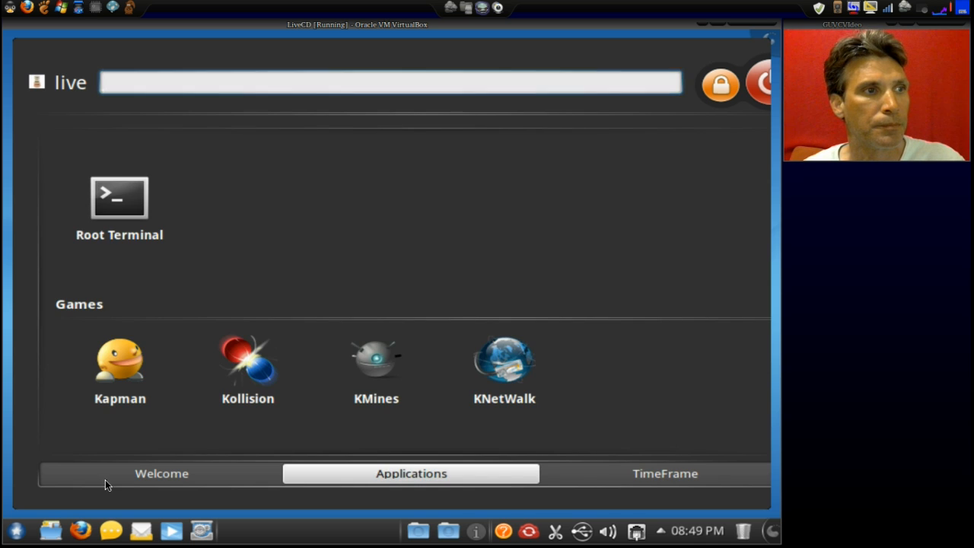
- Switch the launcher to its Welcome tab
click(162, 473)
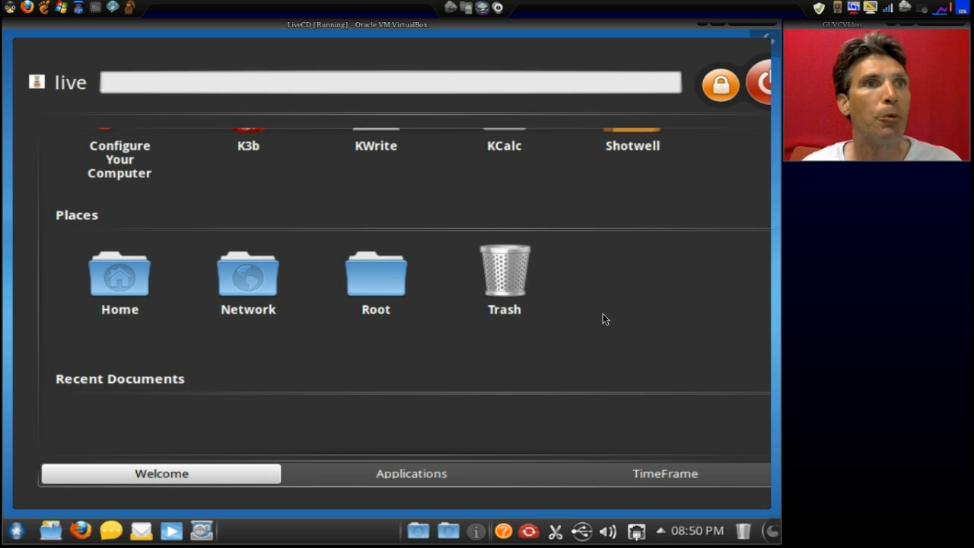
mouse_move(118, 518)
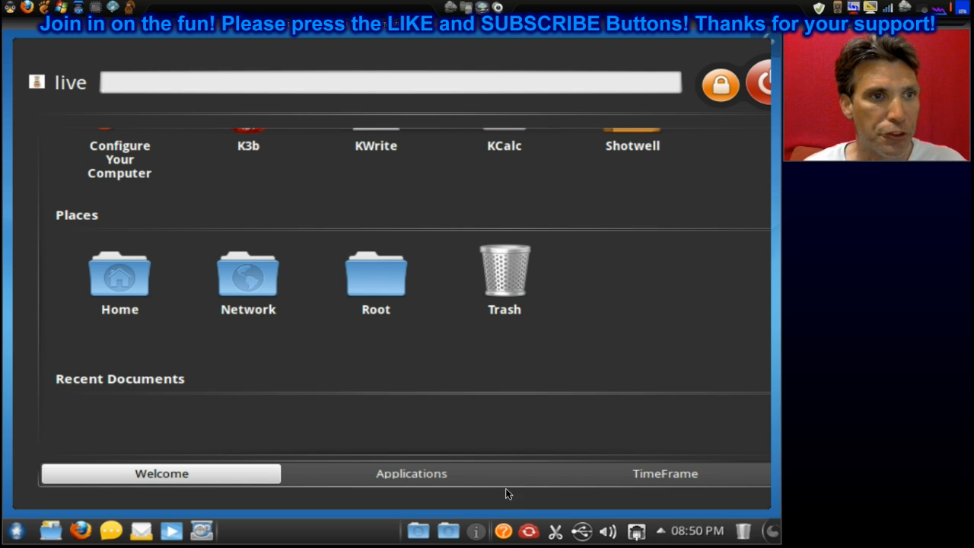
mouse_move(763, 528)
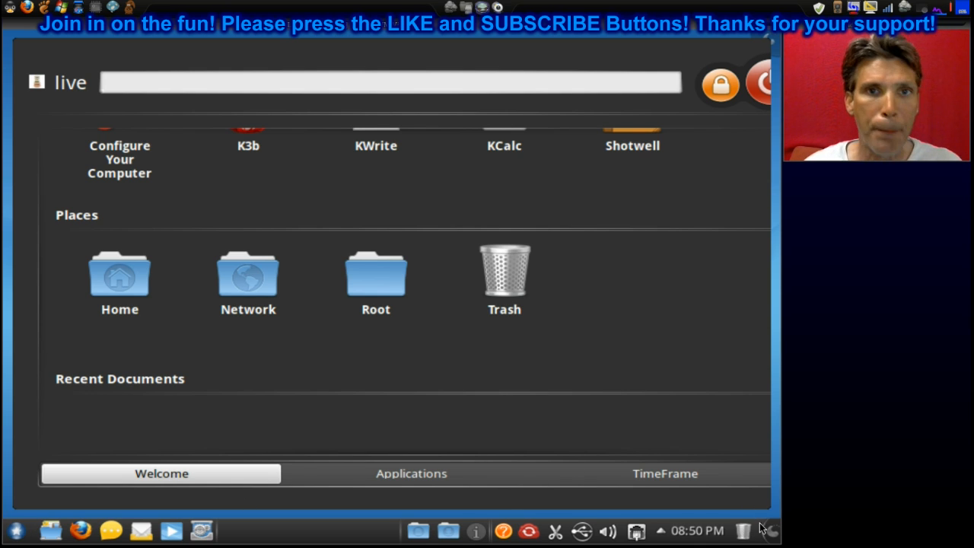